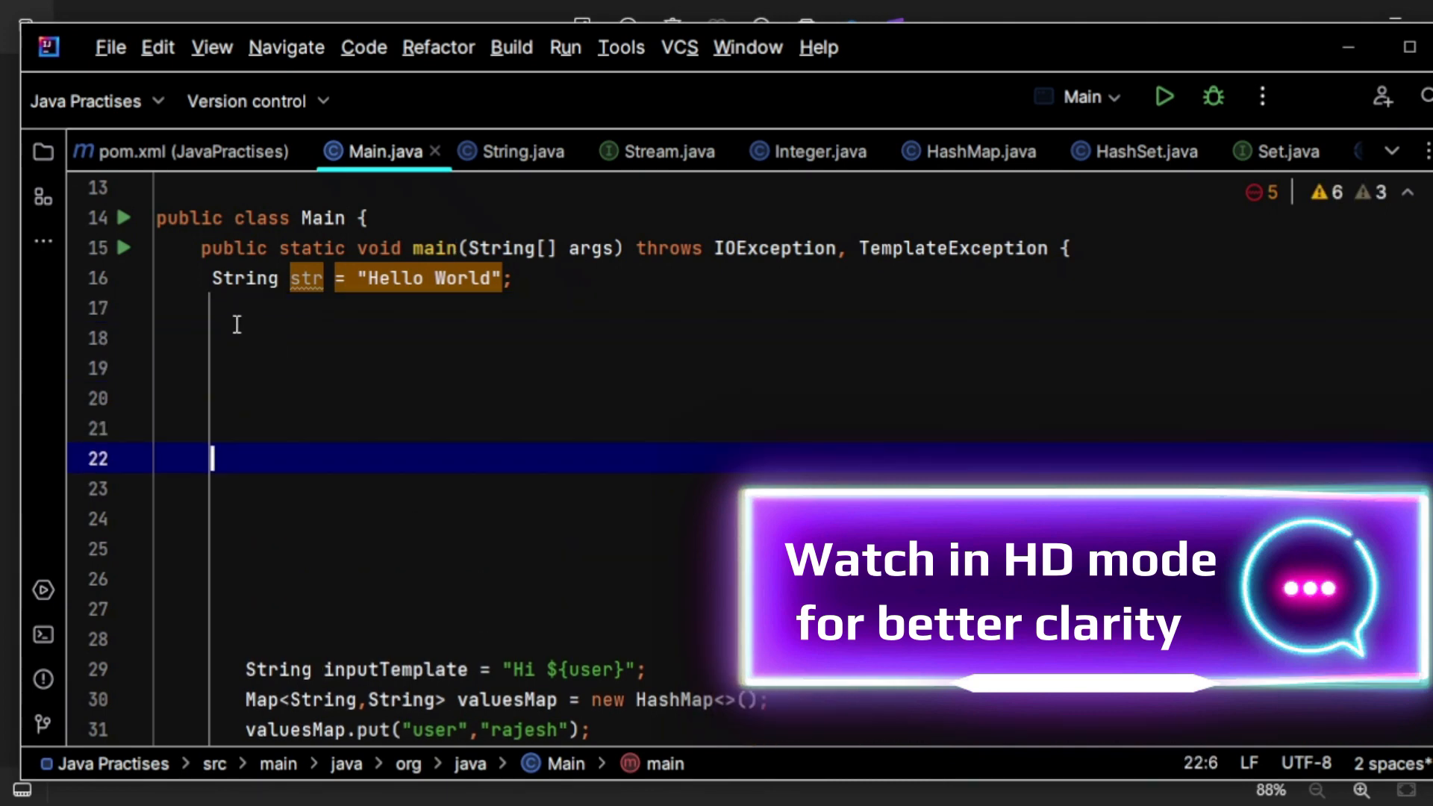
Step: Write for(int i=0;i<str.length();i++){} below the string and open its body
click(224, 310)
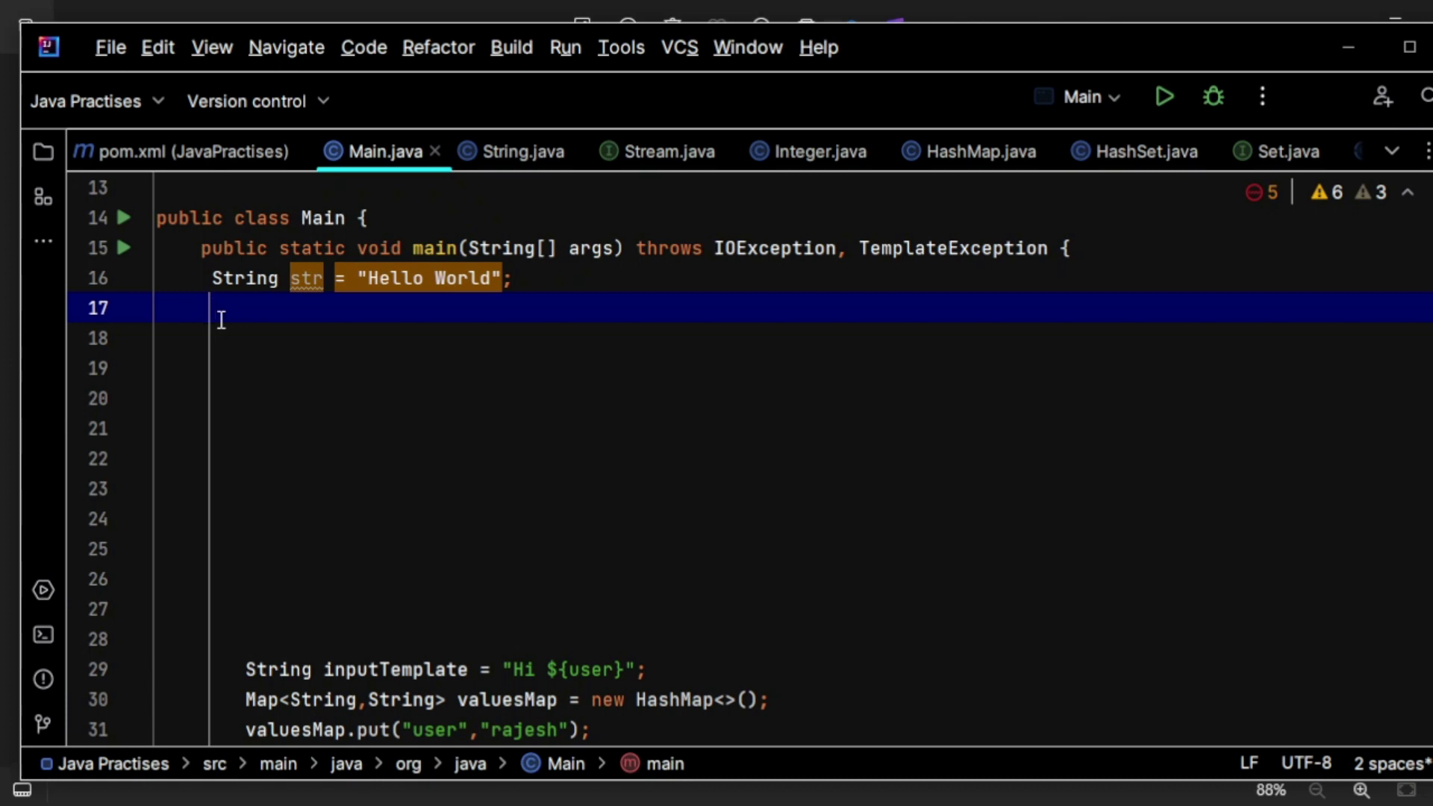
text(f)
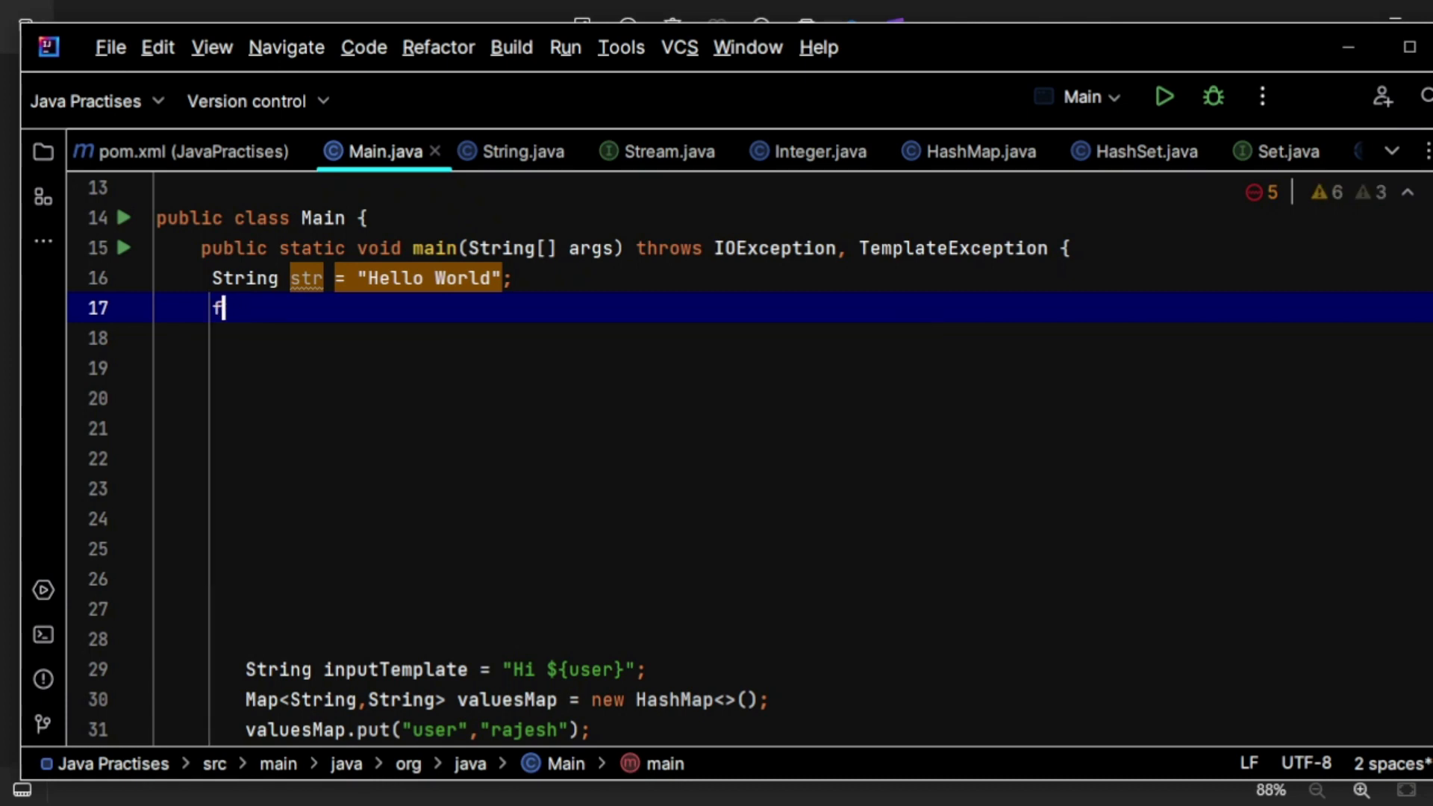
text(for(int i)
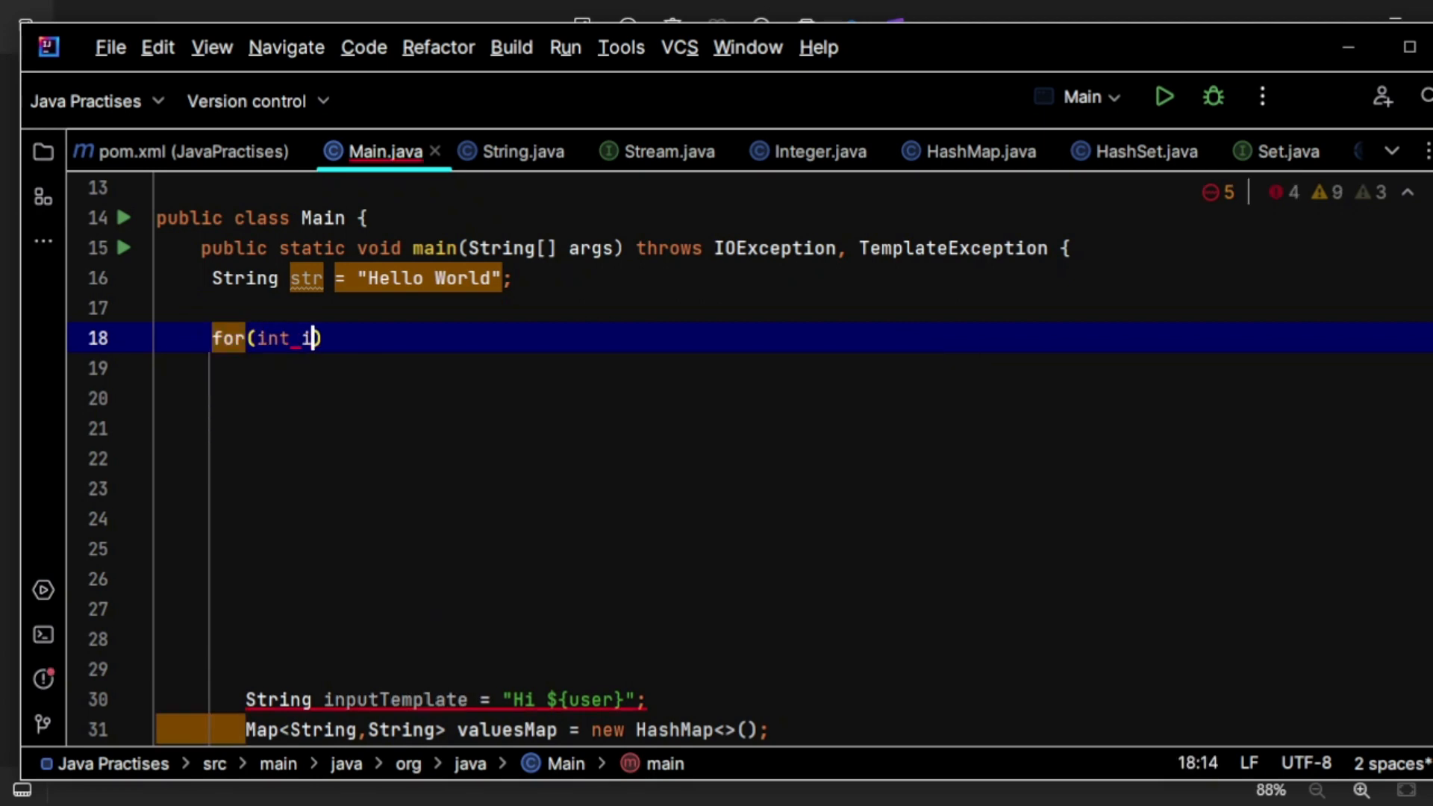
text(=0;i<)
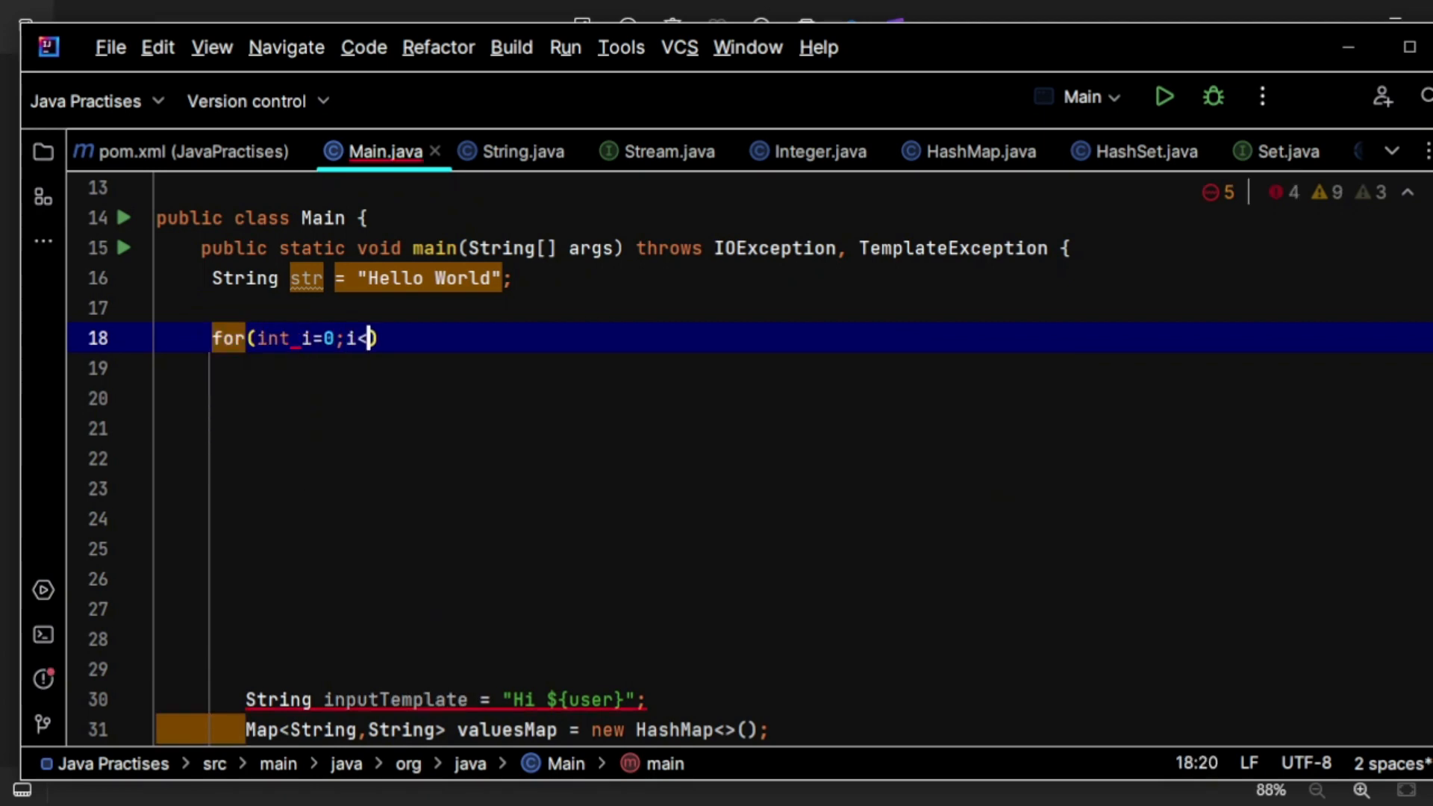
text(str.length()
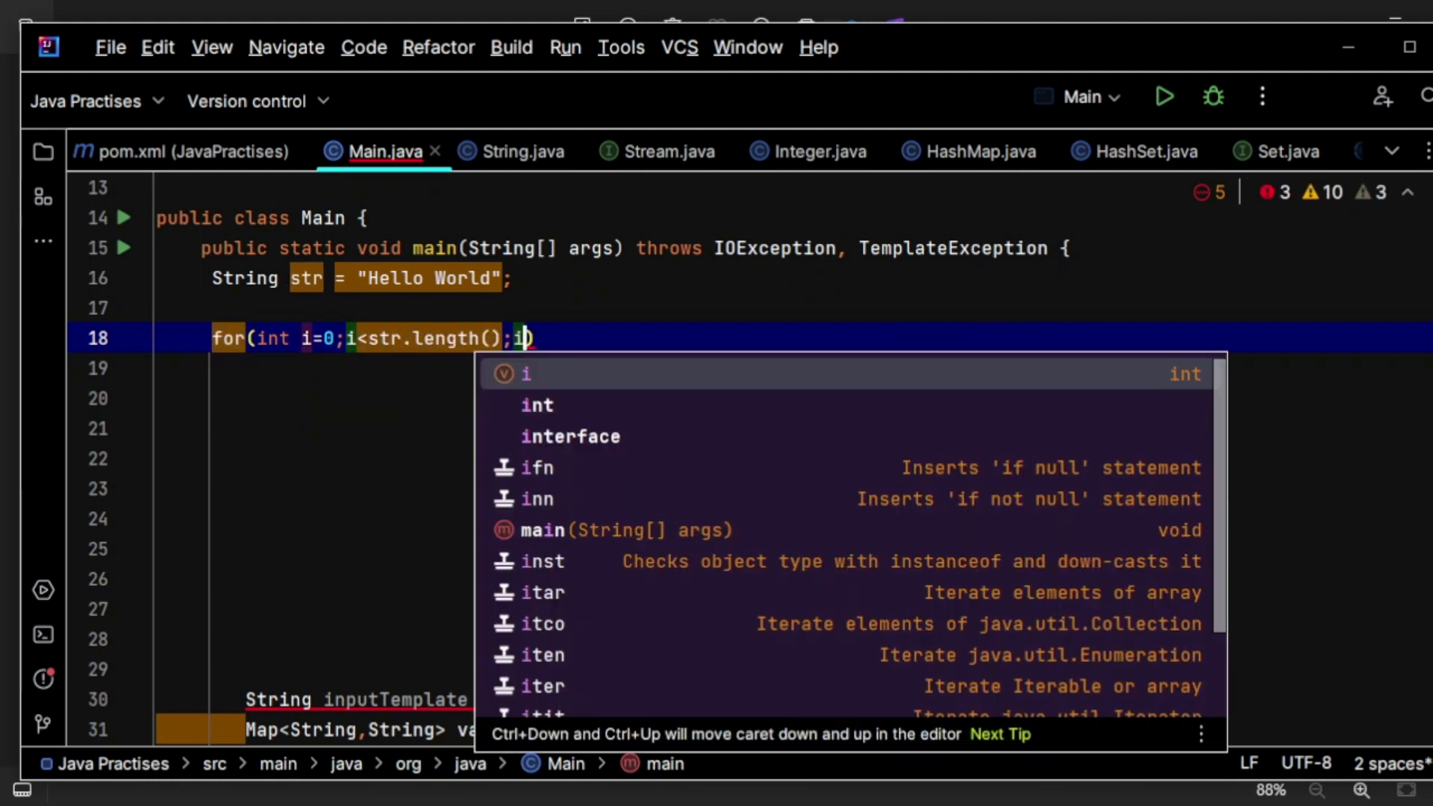
text(++){})
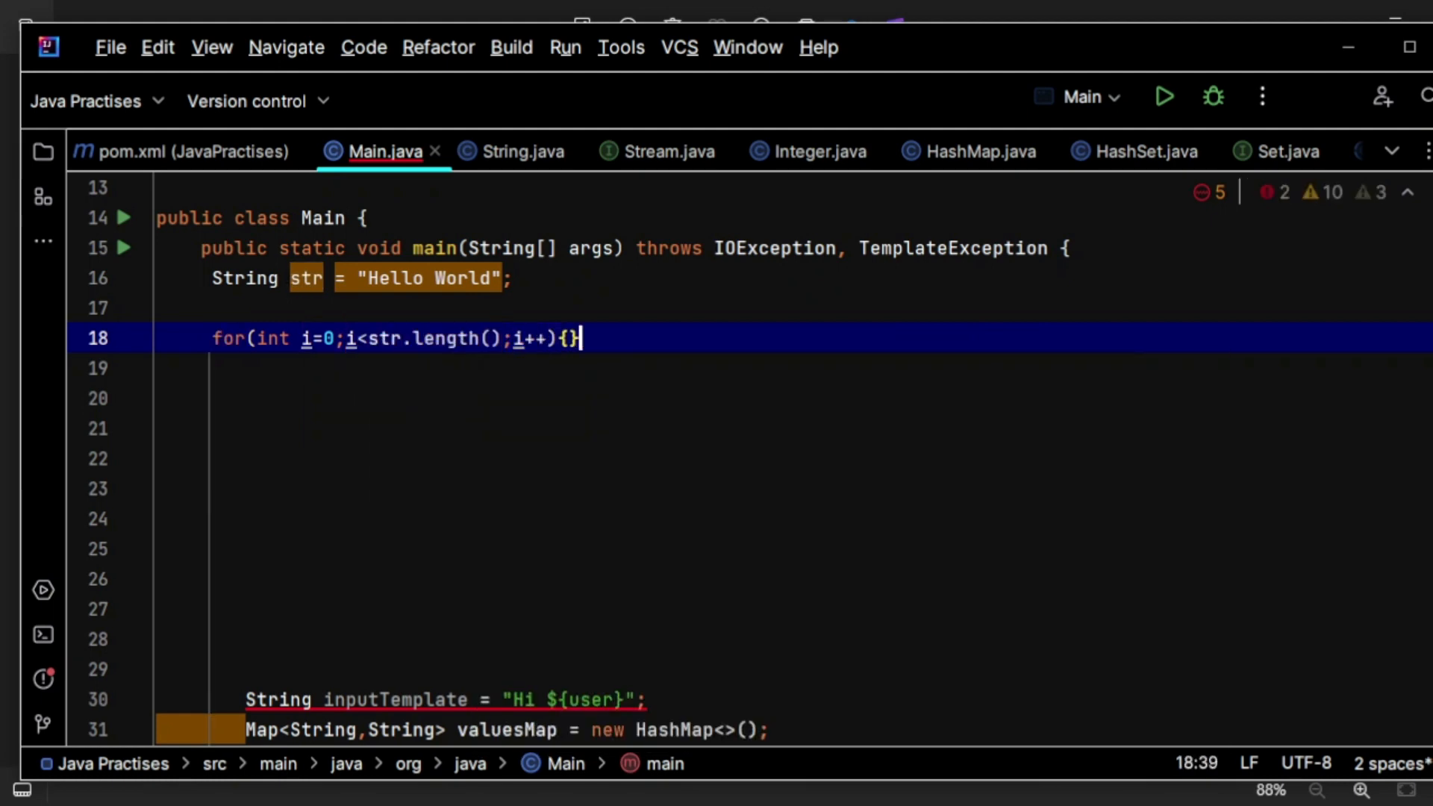
key(Enter)
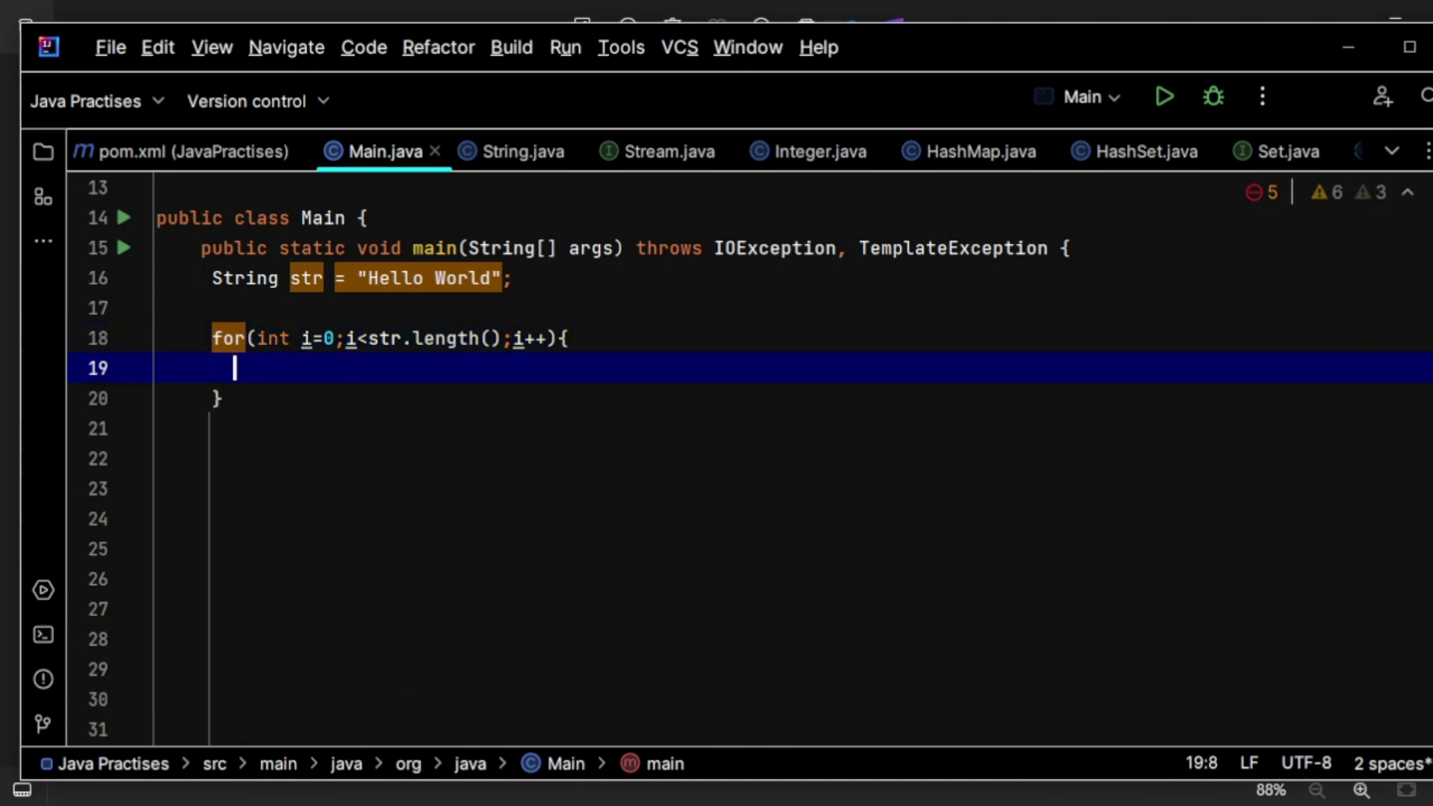
Step: Assign Character character = str.charAt(i); as the first line of the loop body
text(Character)
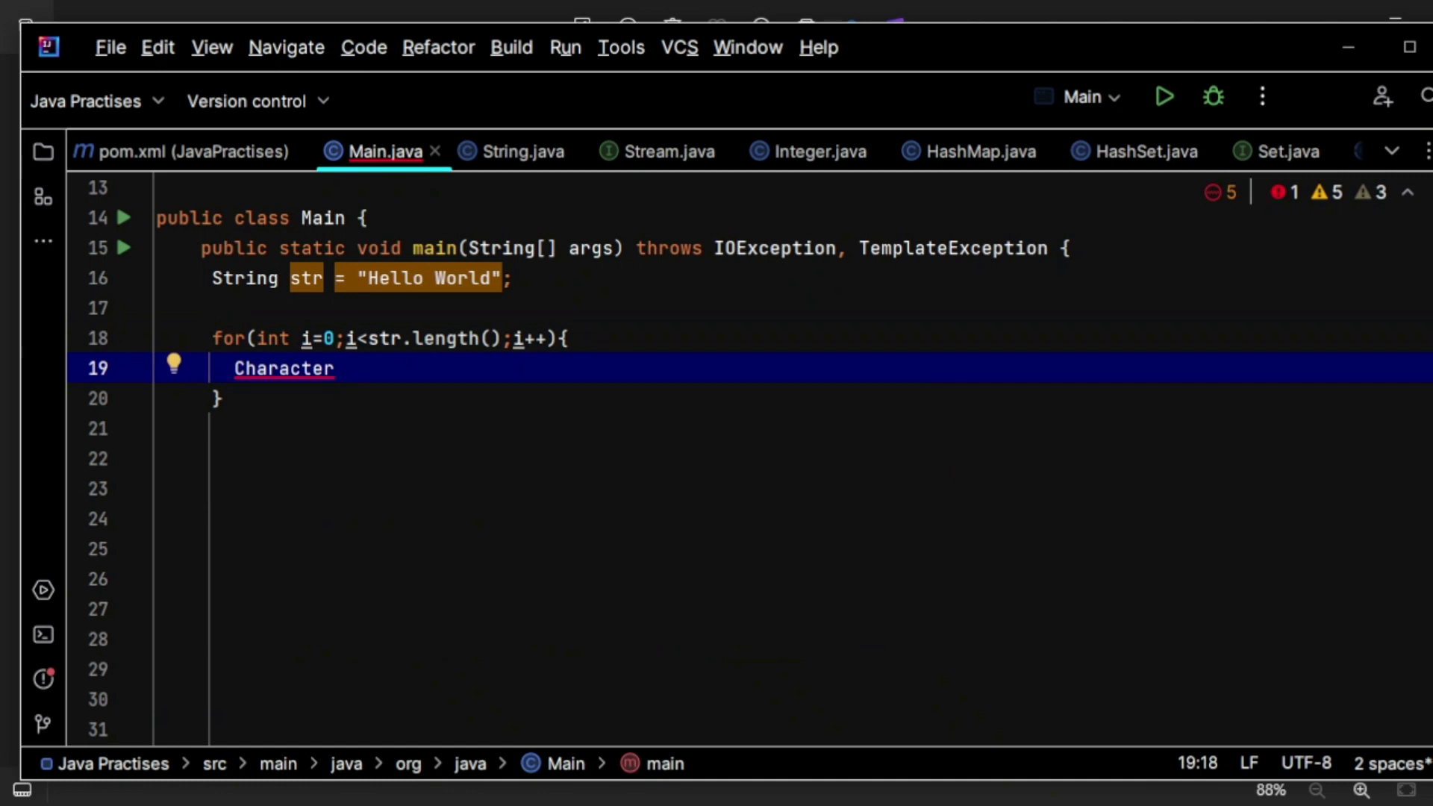
text(str)
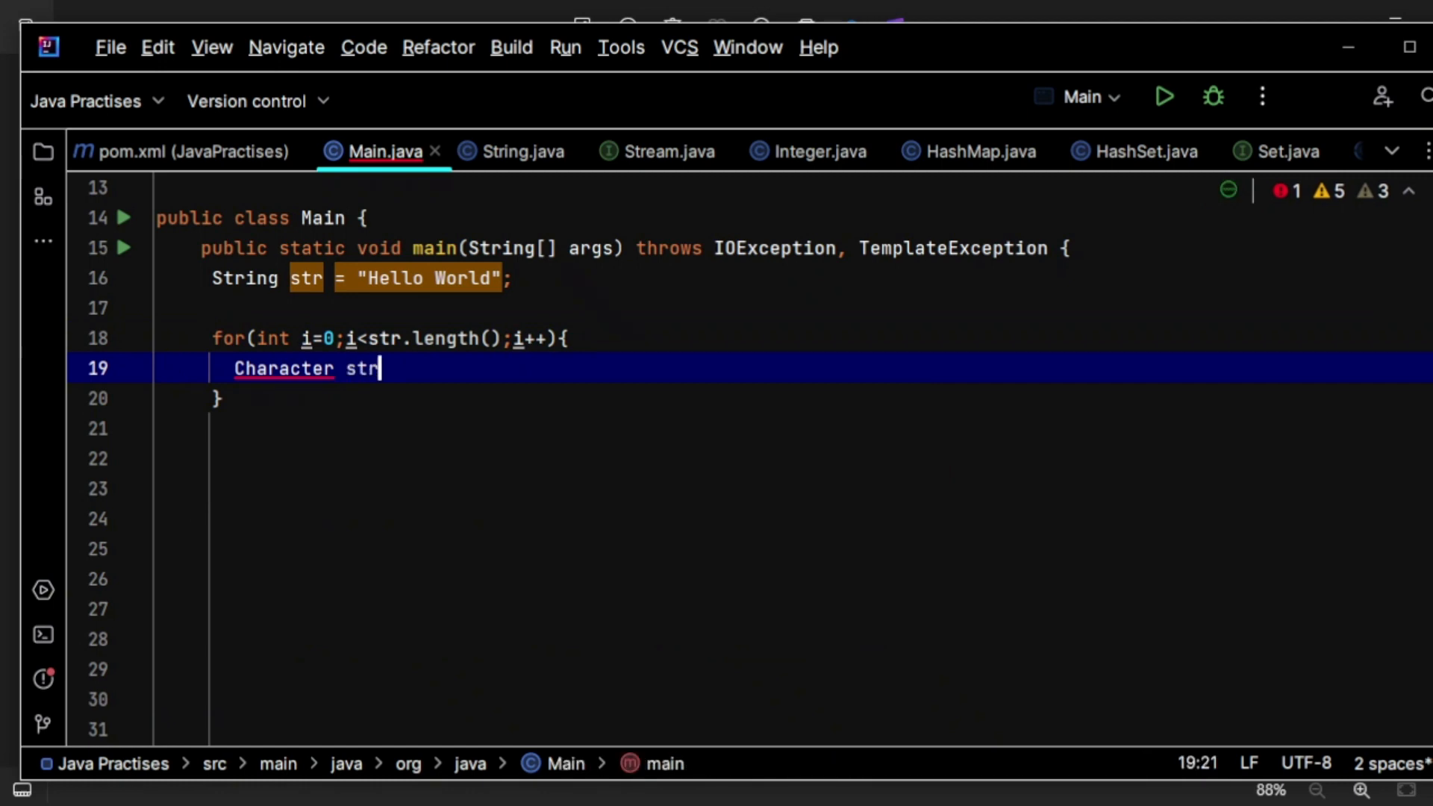
key(BackSpace)
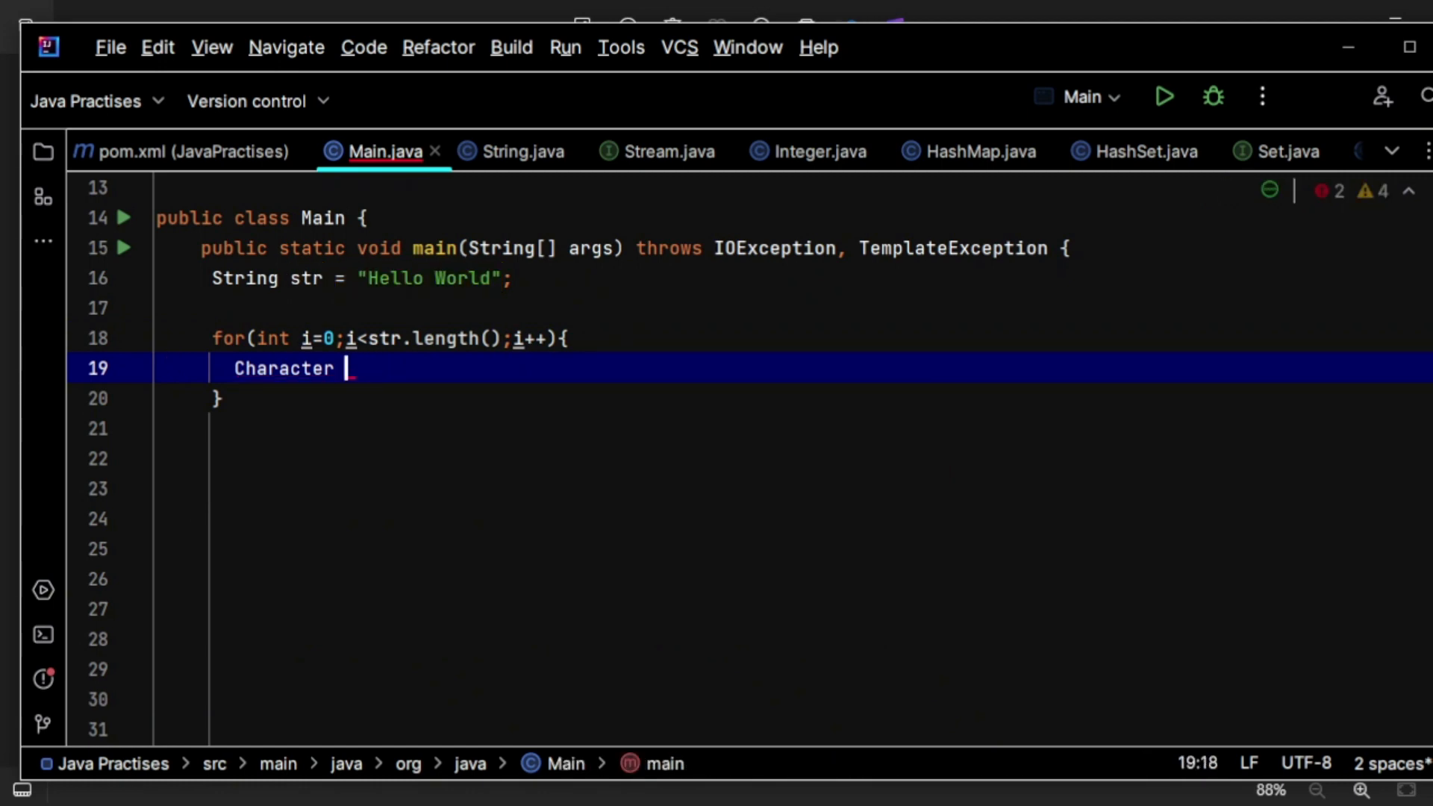
text(character =)
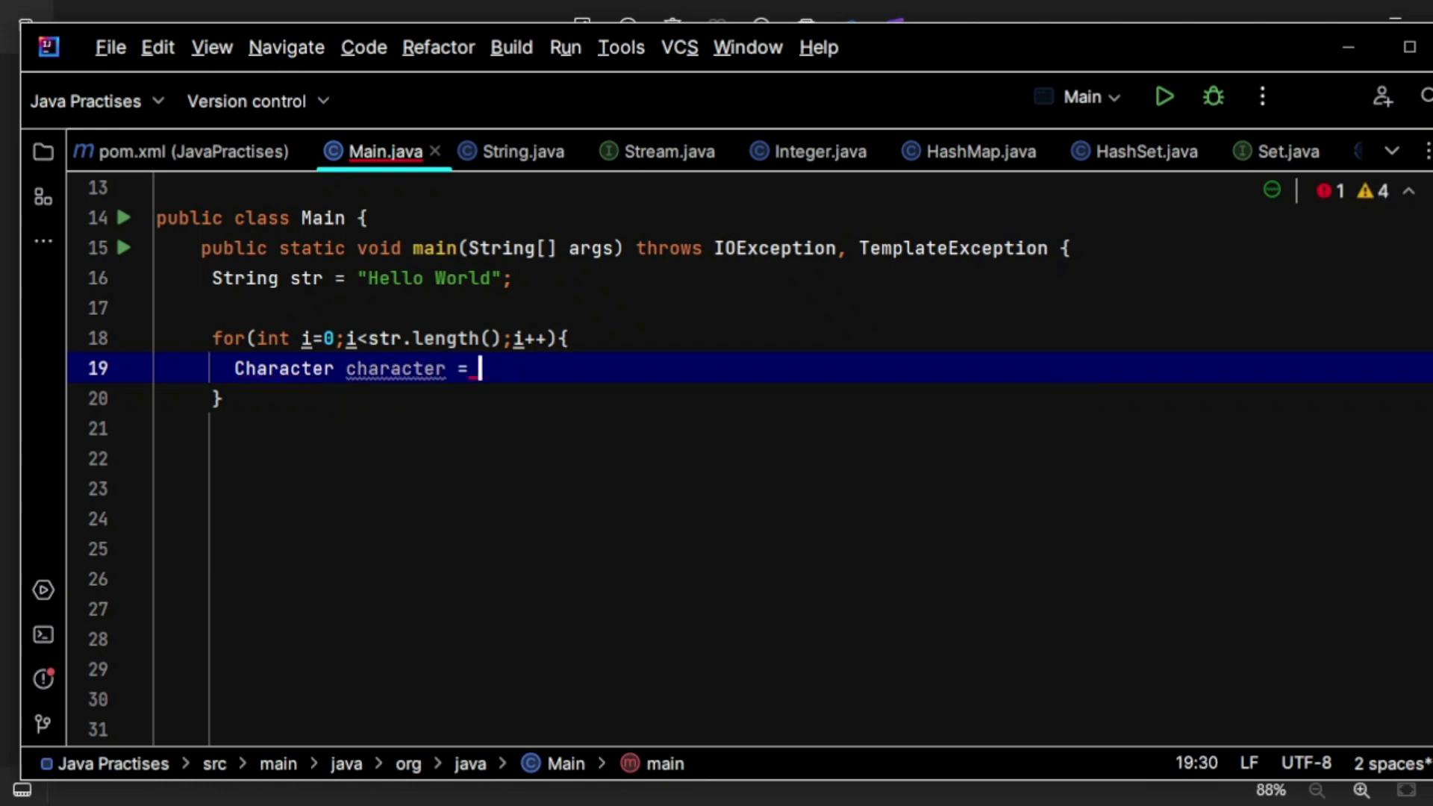
text(str.)
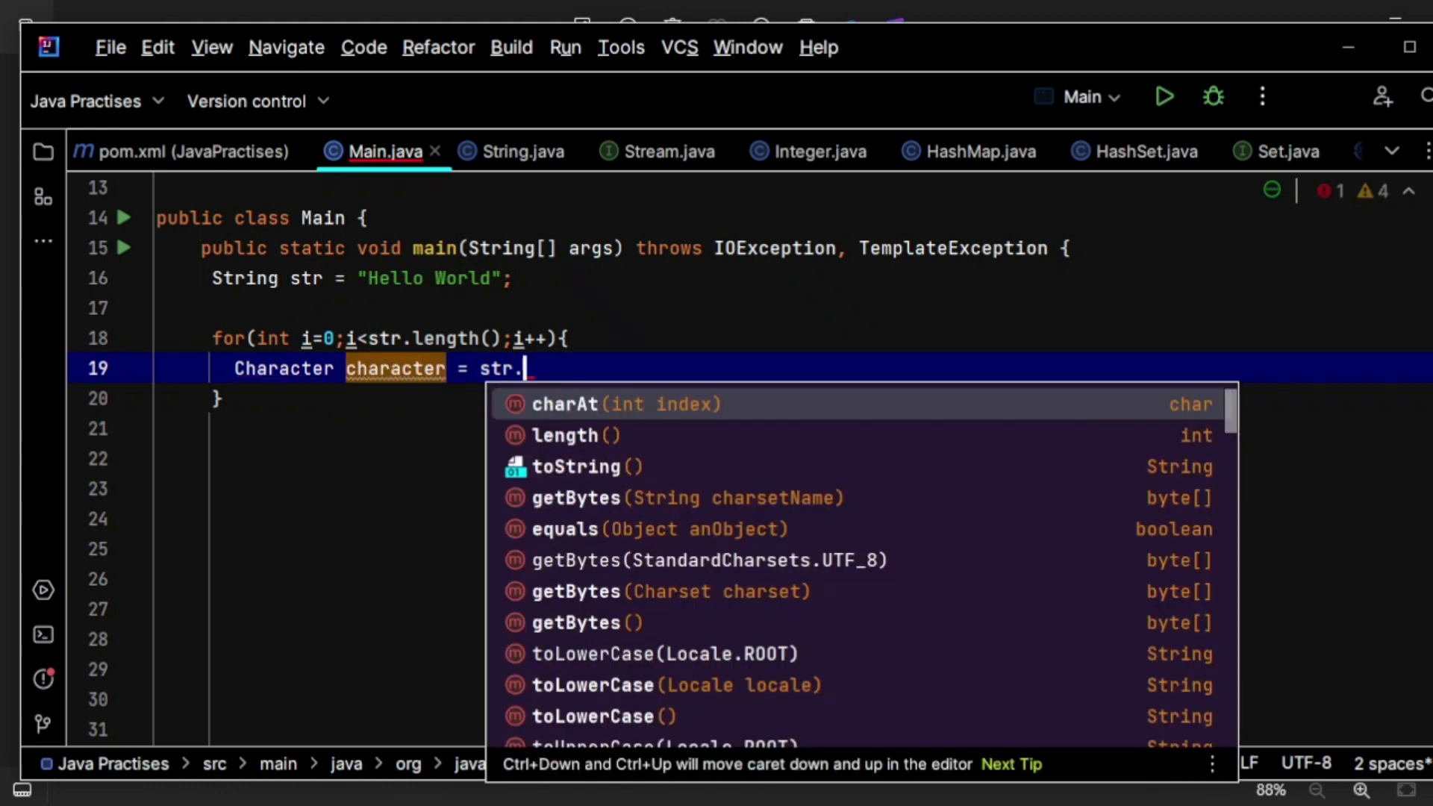
text(cha)
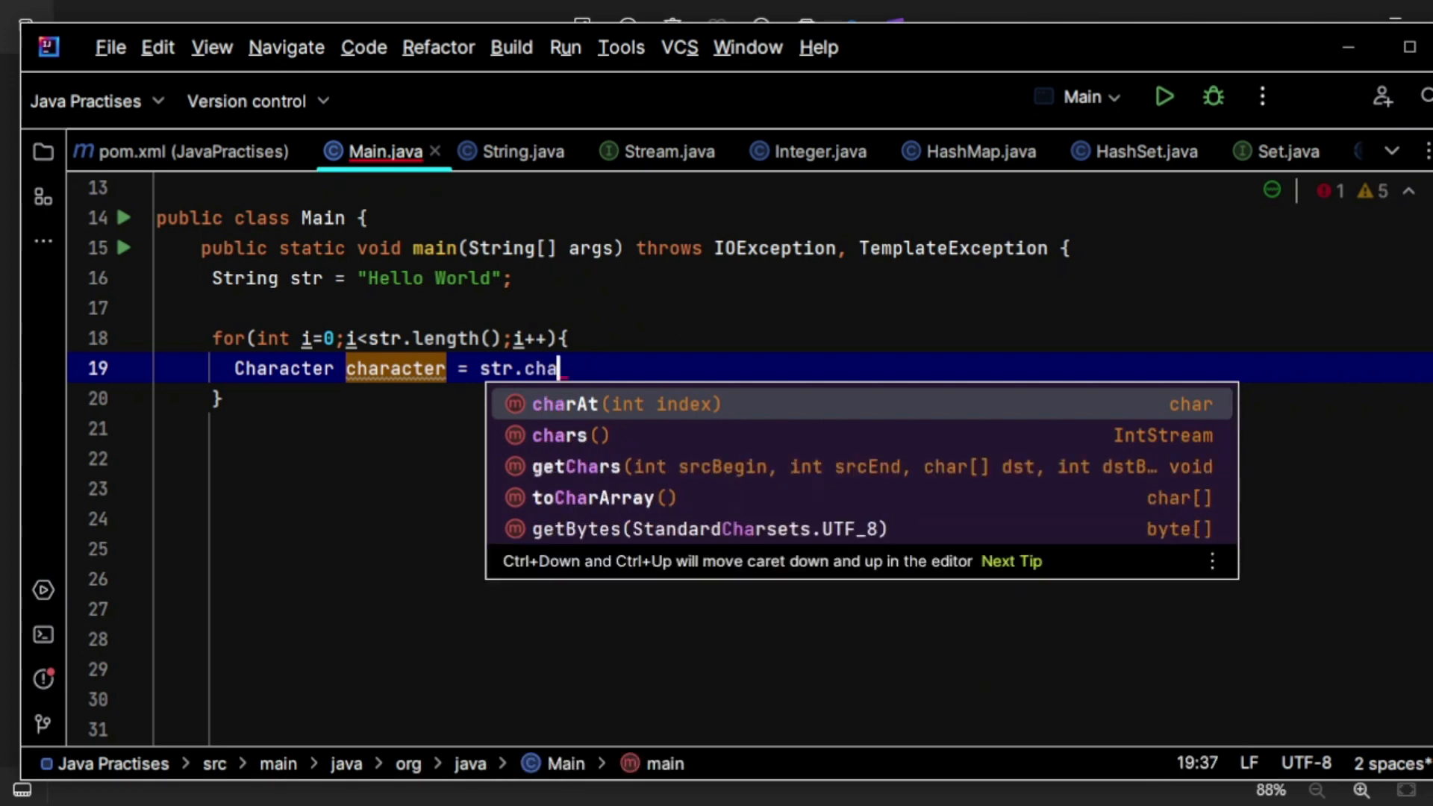
click(564, 403)
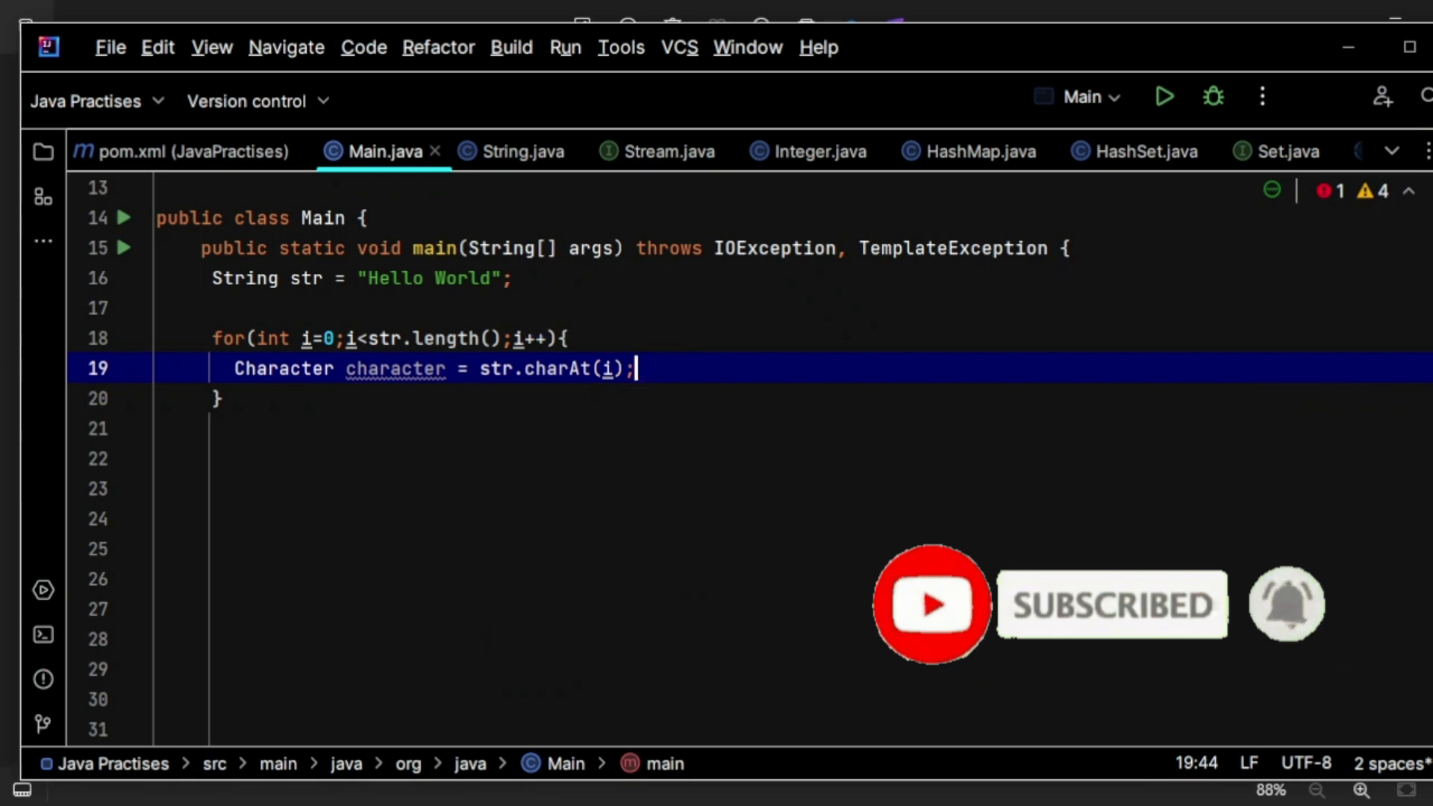
key(Enter)
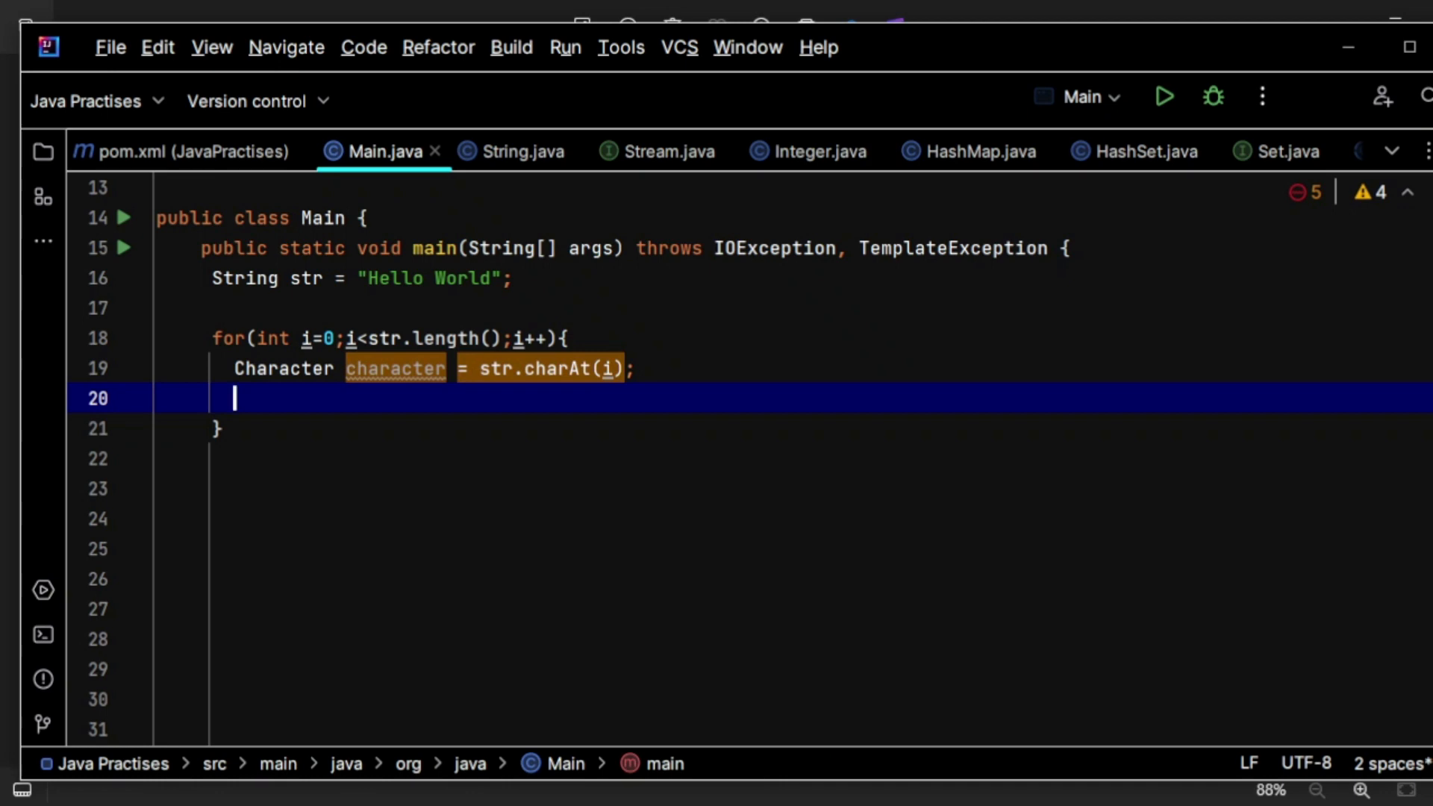
Step: Declare Map<Character,Integer> charMap = new HashMap<>(); above the loop
text(Map<>)
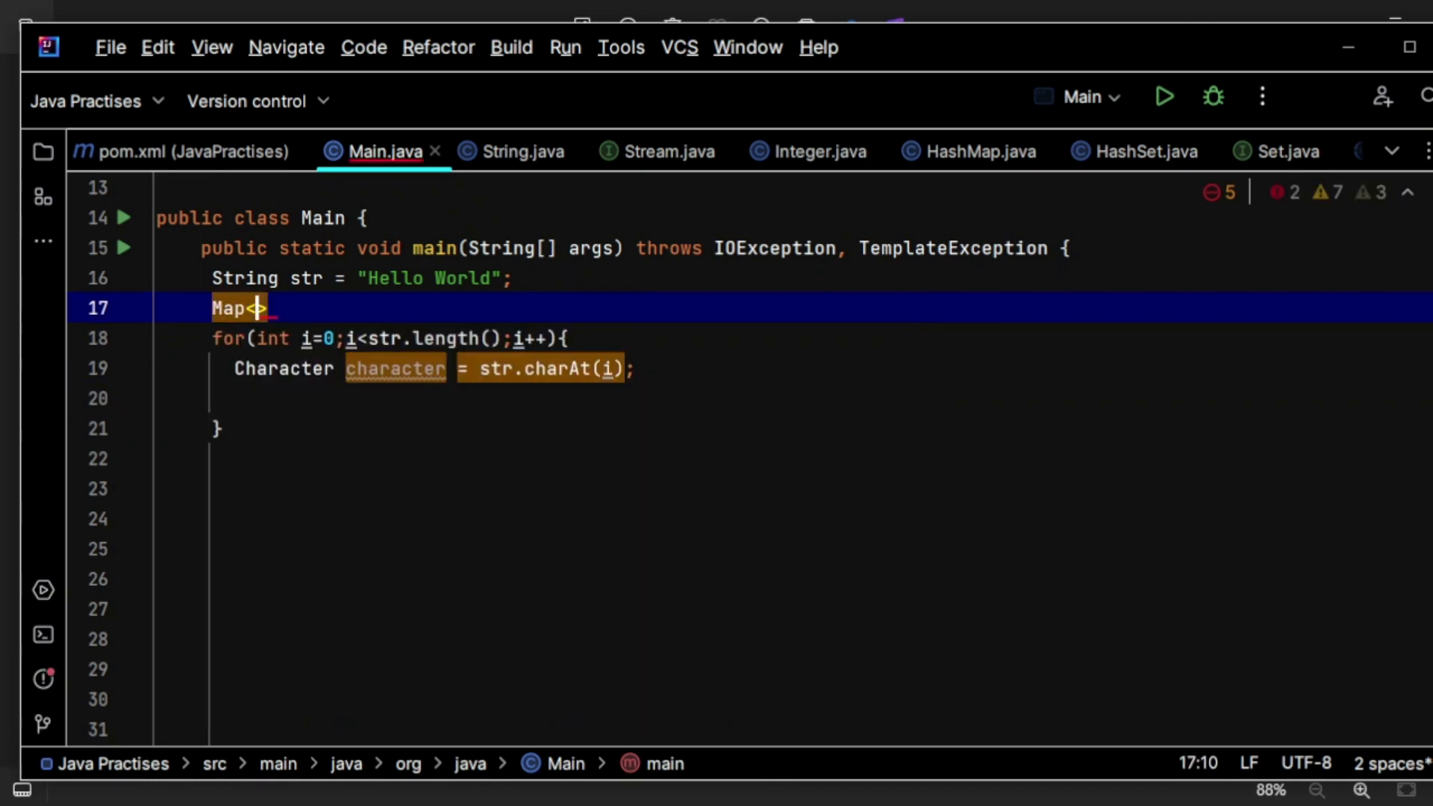
text(Character)
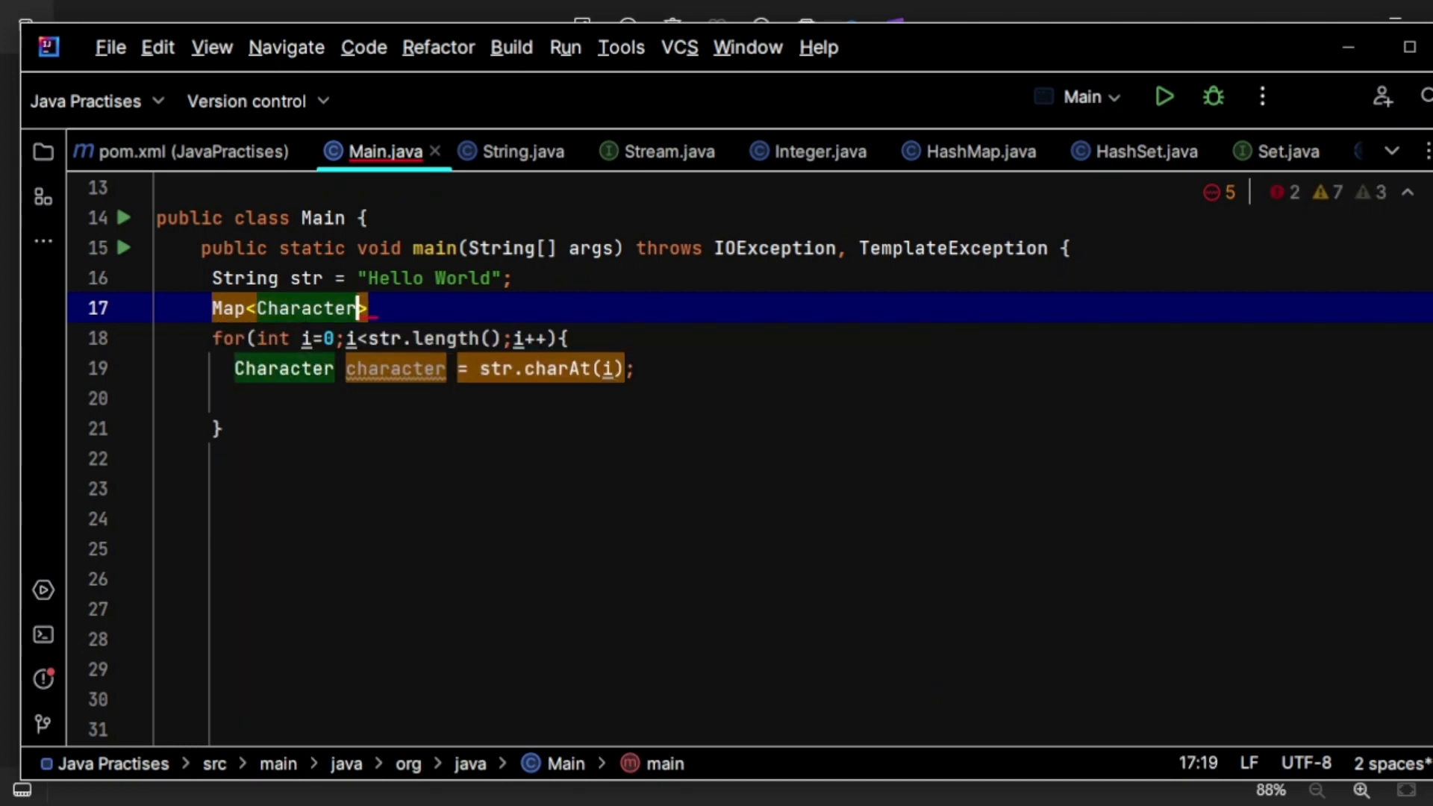
text(,Integer)
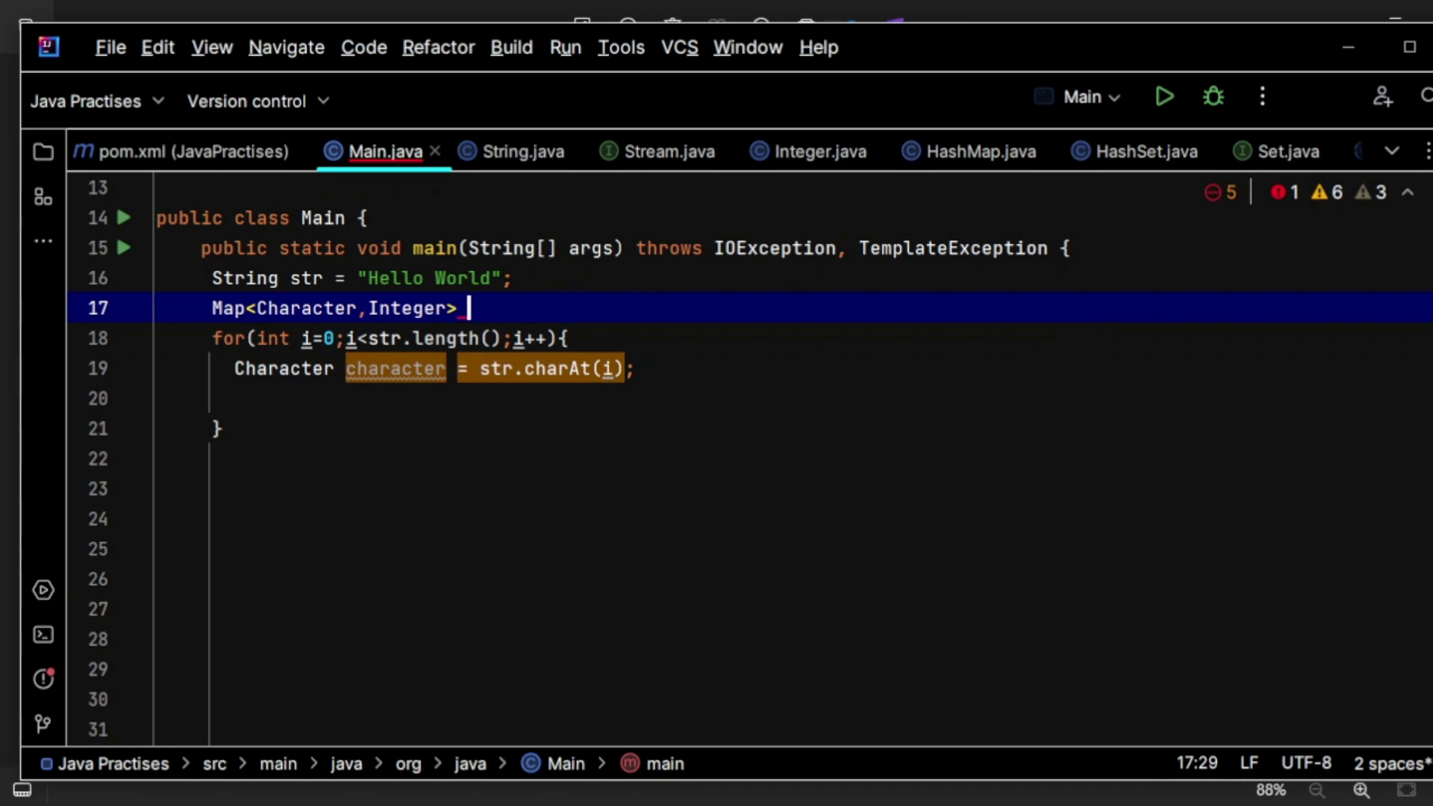
text(_cha)
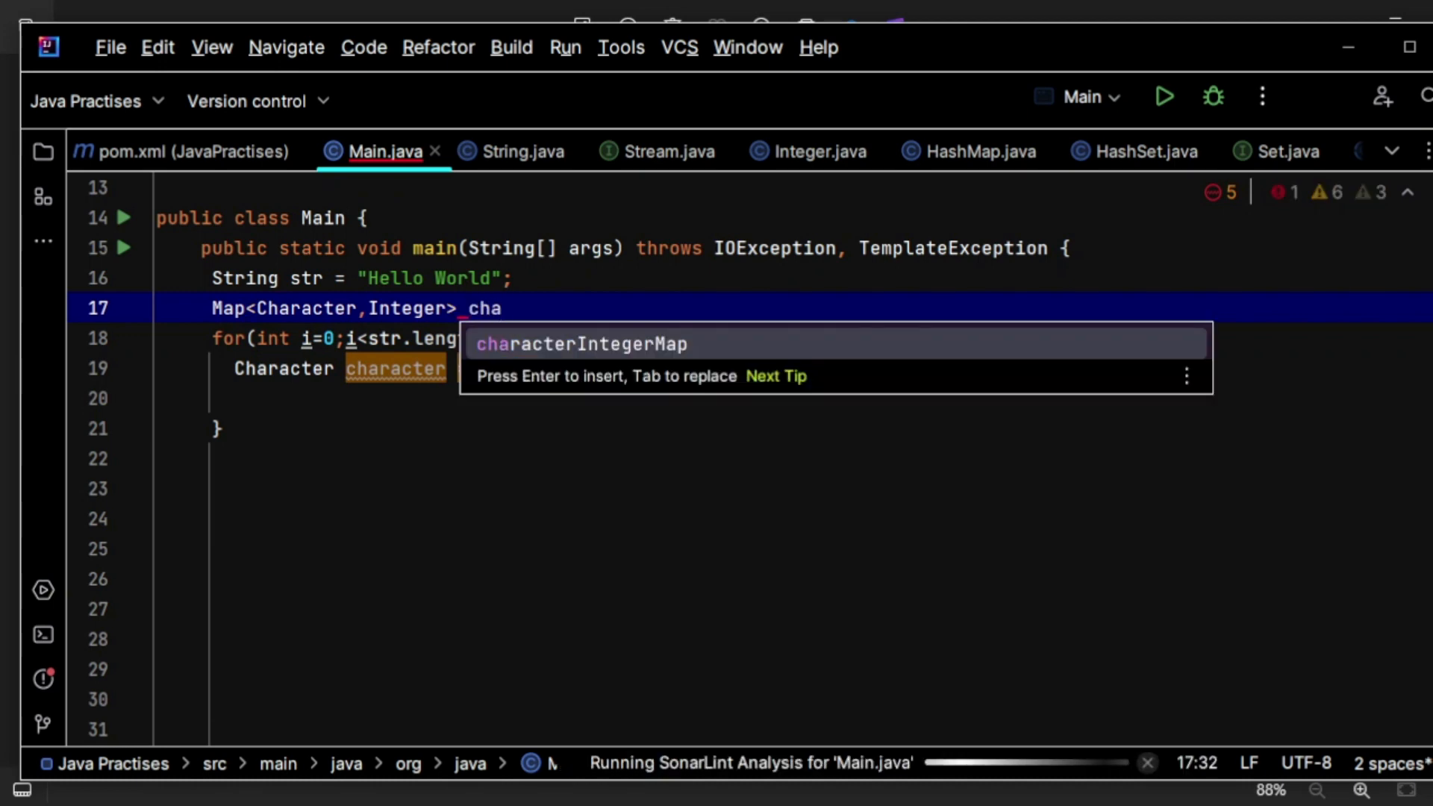
key(Enter)
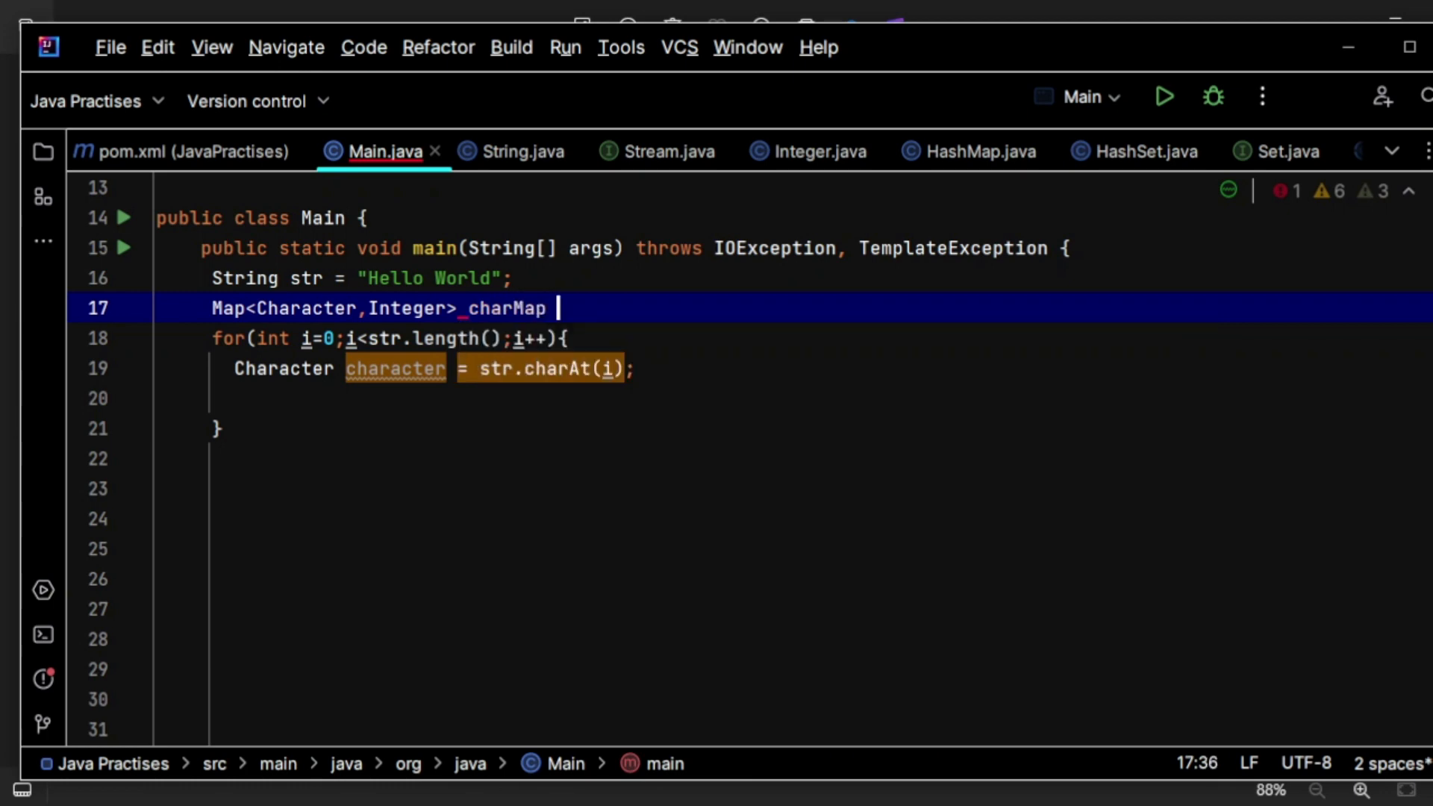
text(= new)
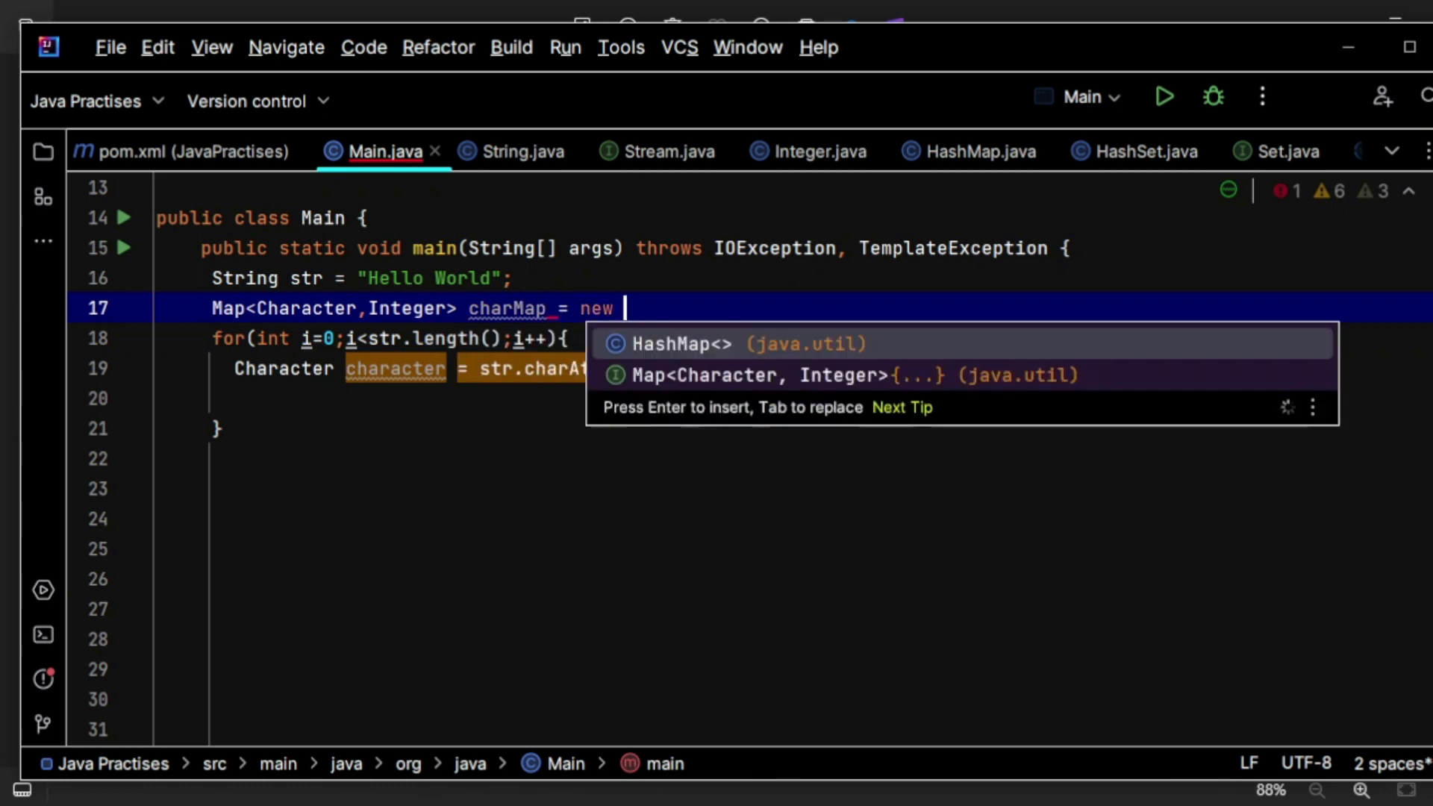
key(Enter)
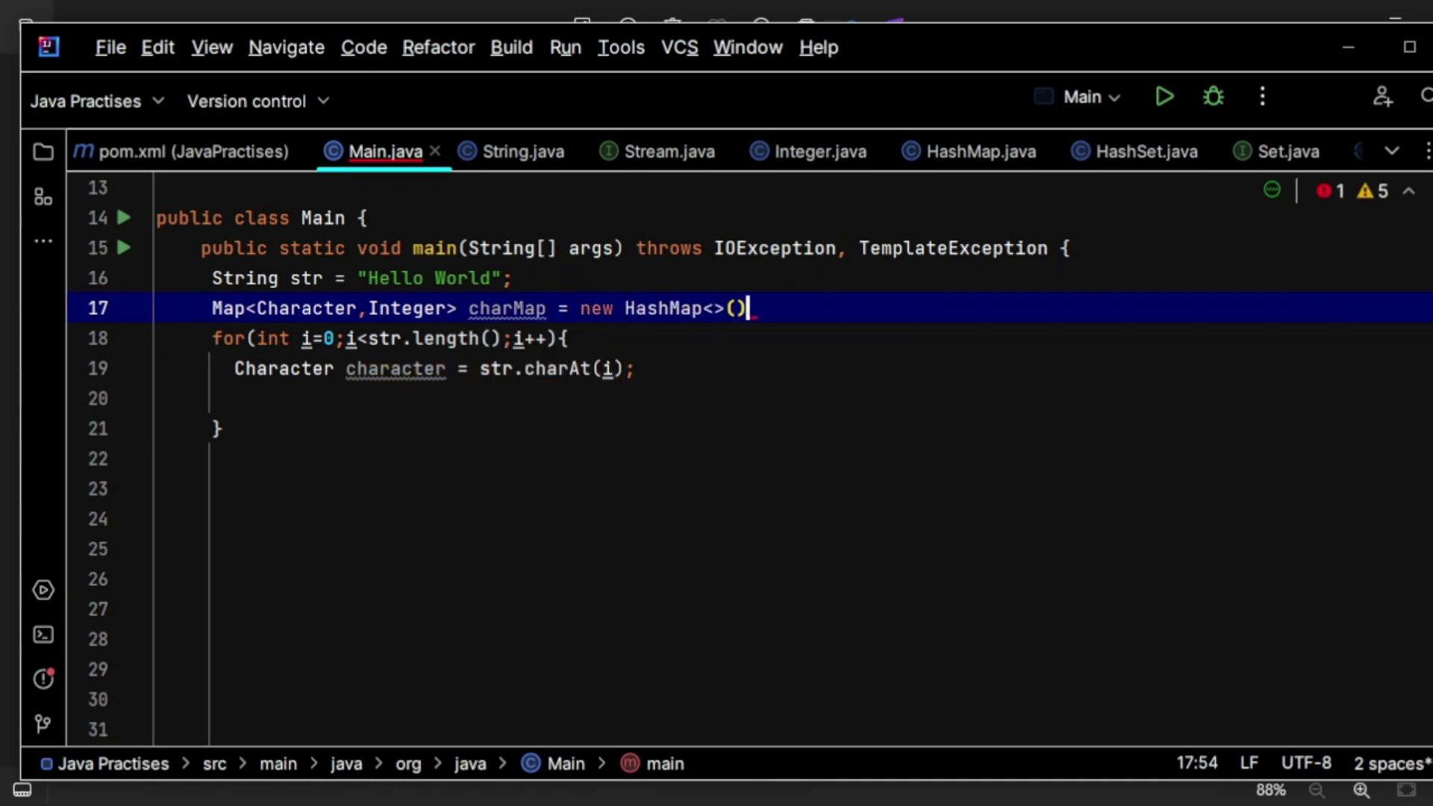
text(;)
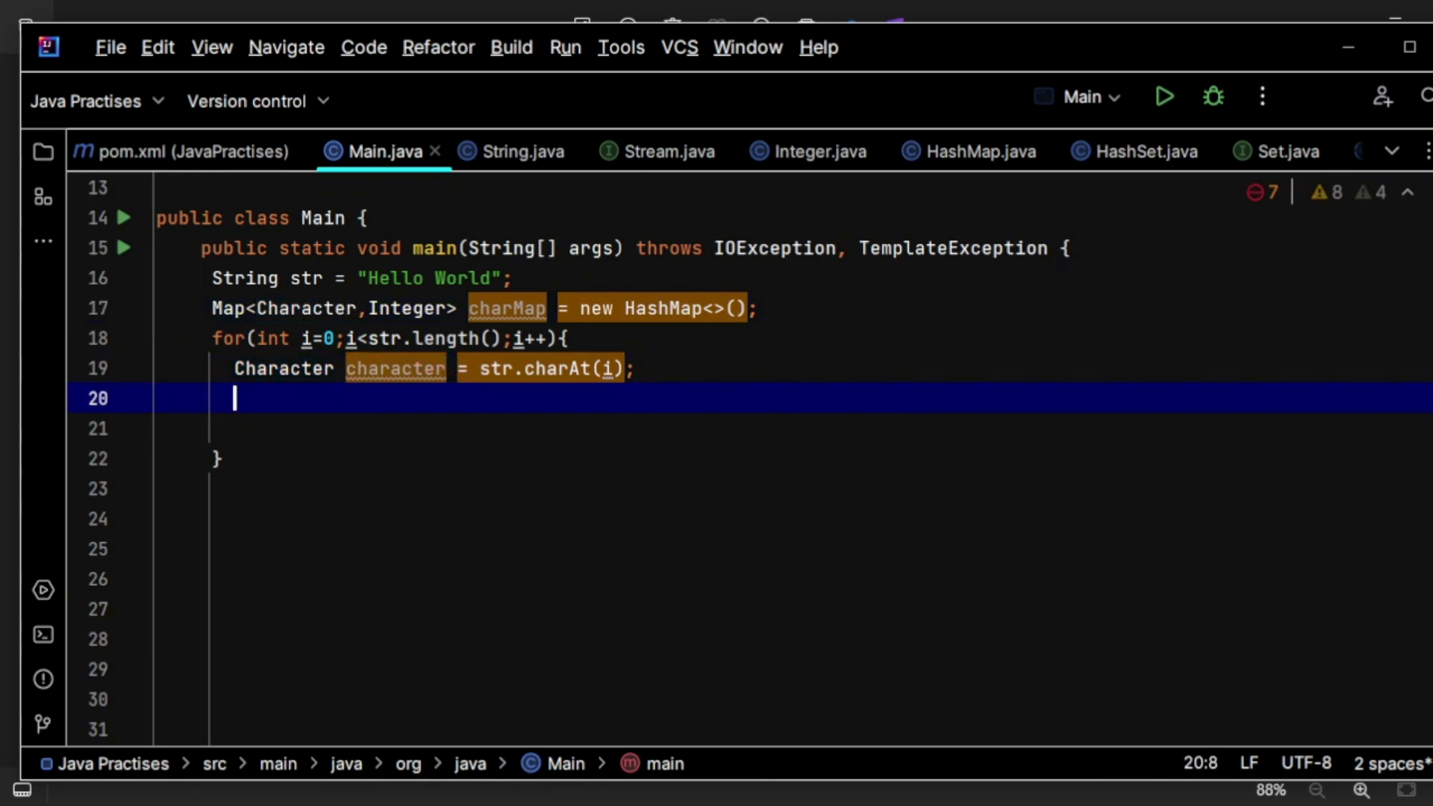
Step: Add if(!charMap.containsKey(character)){ } inside the loop with an empty body
text(if()
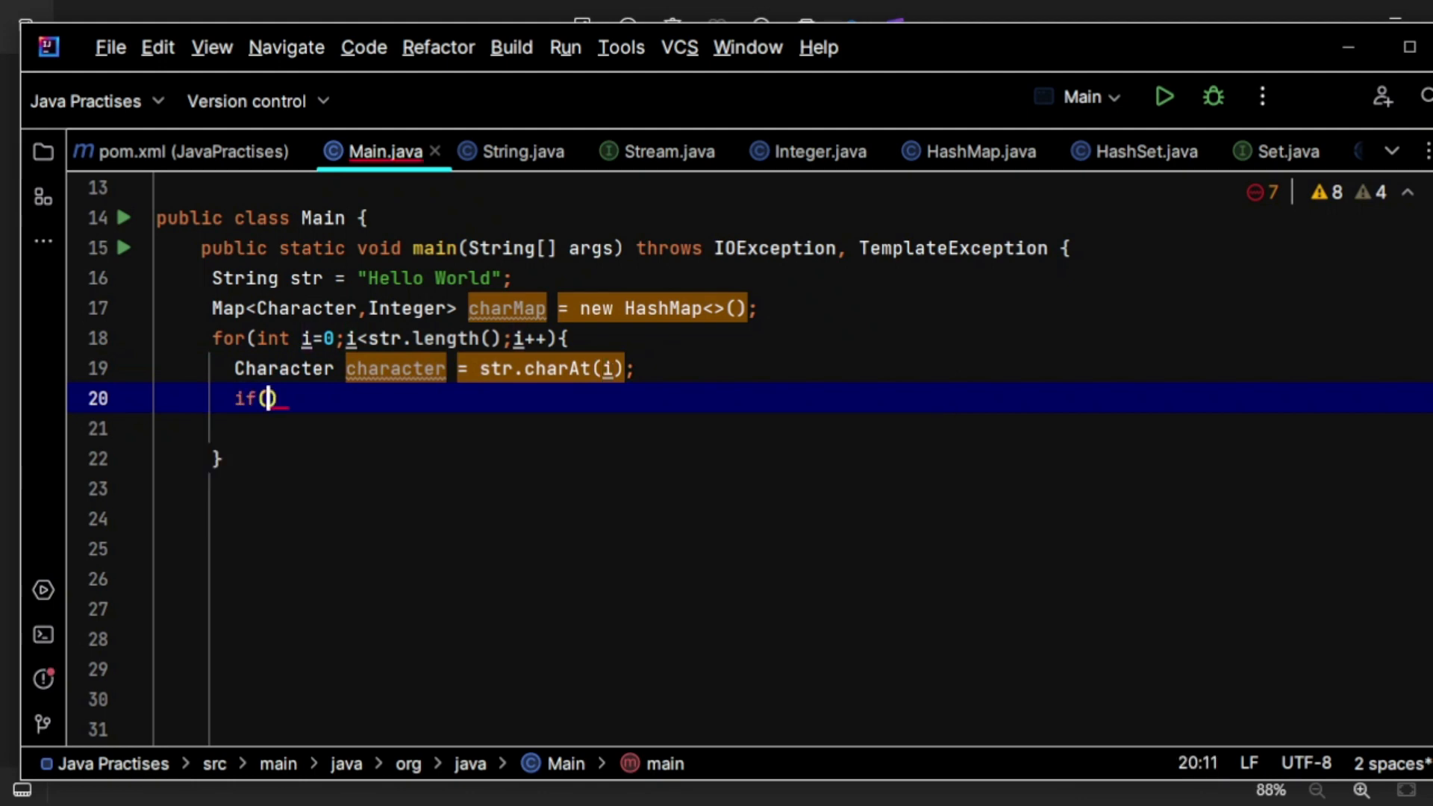
text(charMap.containsKey()
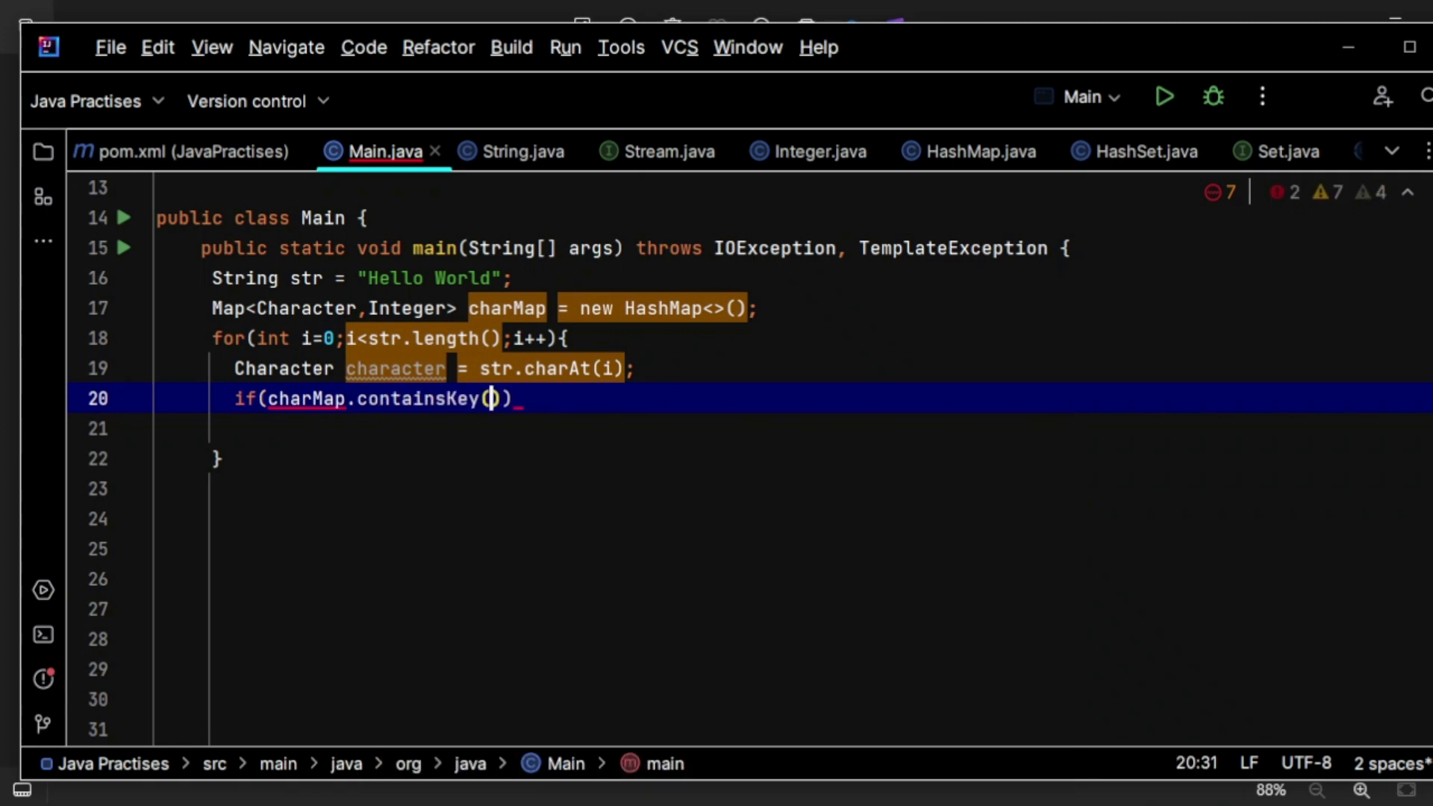
text(character)
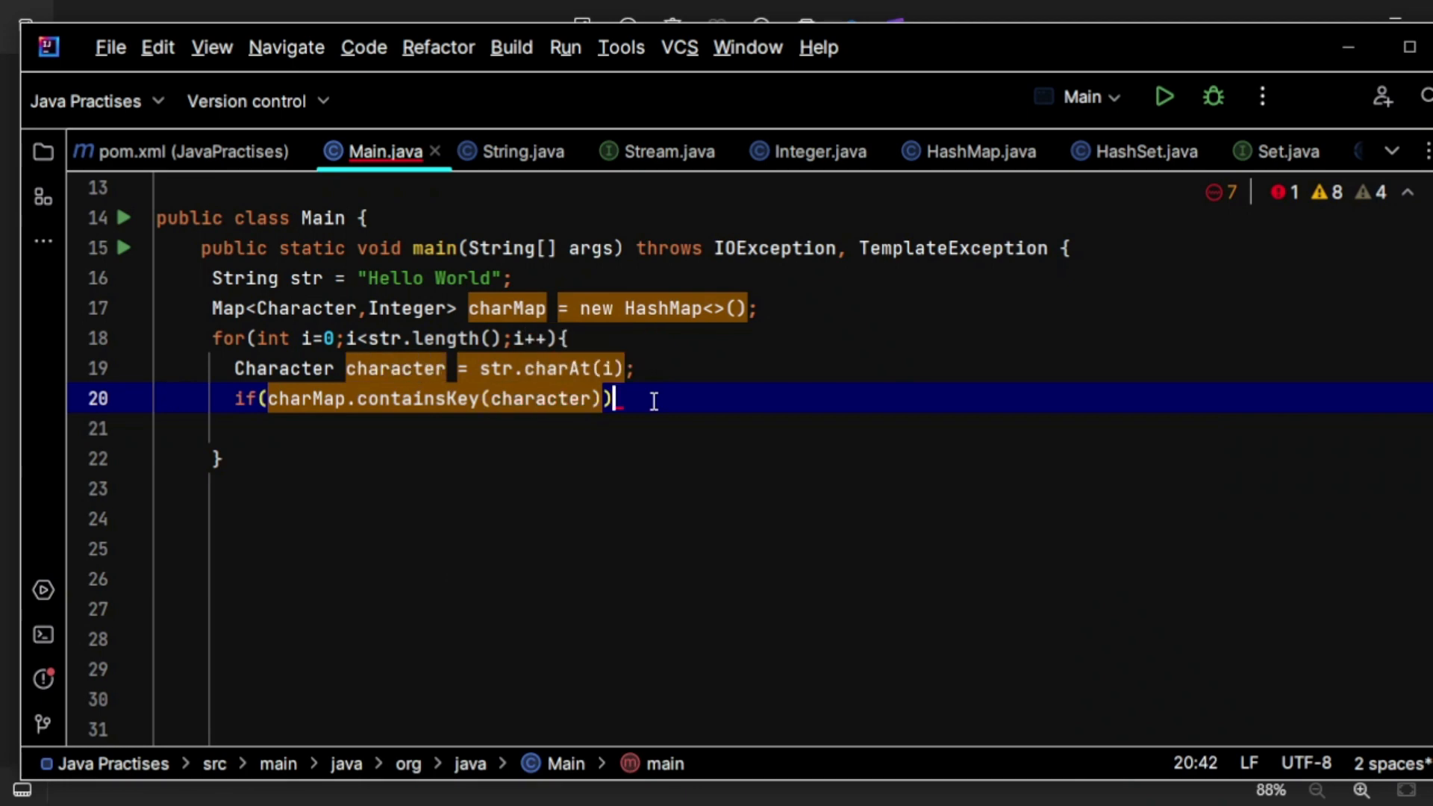
text({)
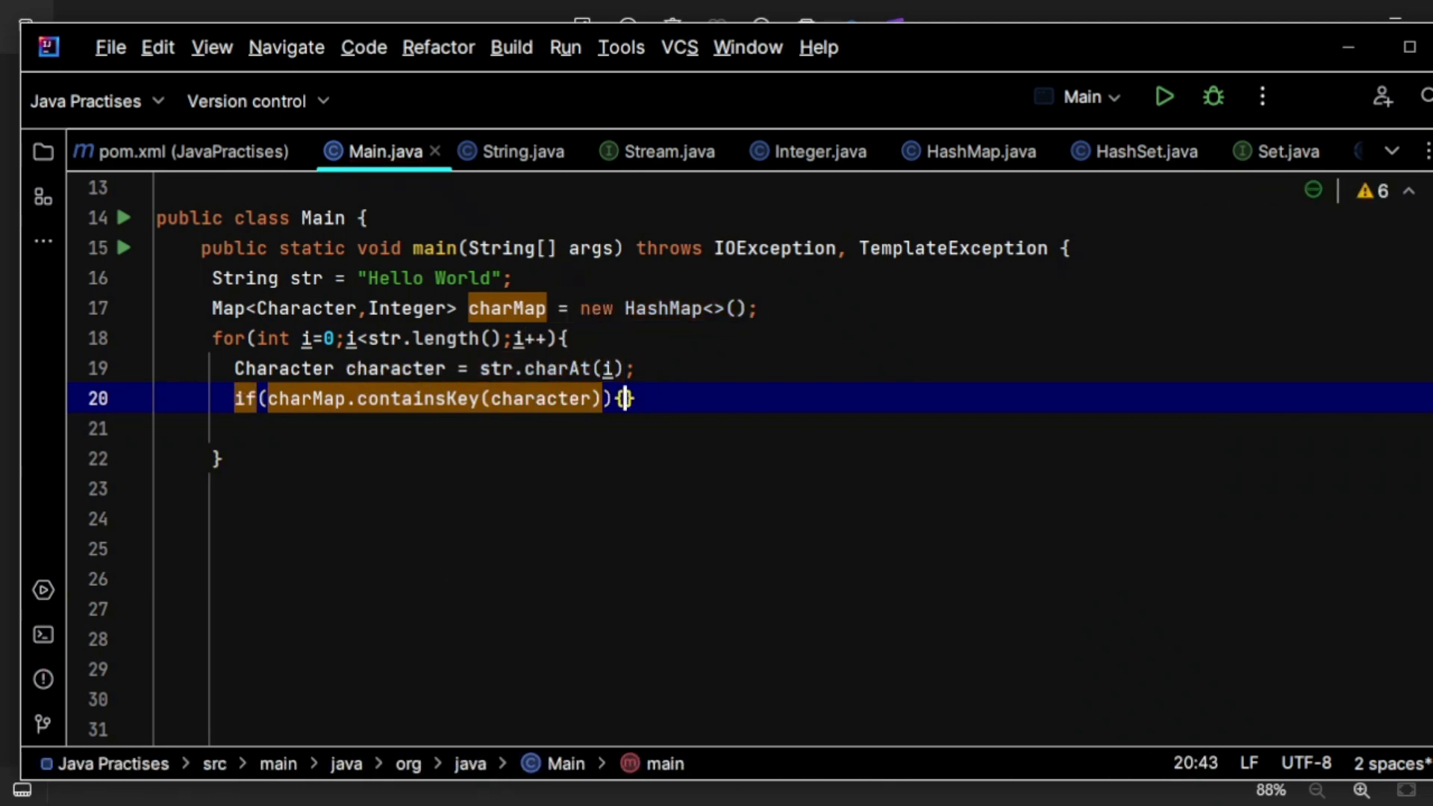
text(!)
key(Enter)
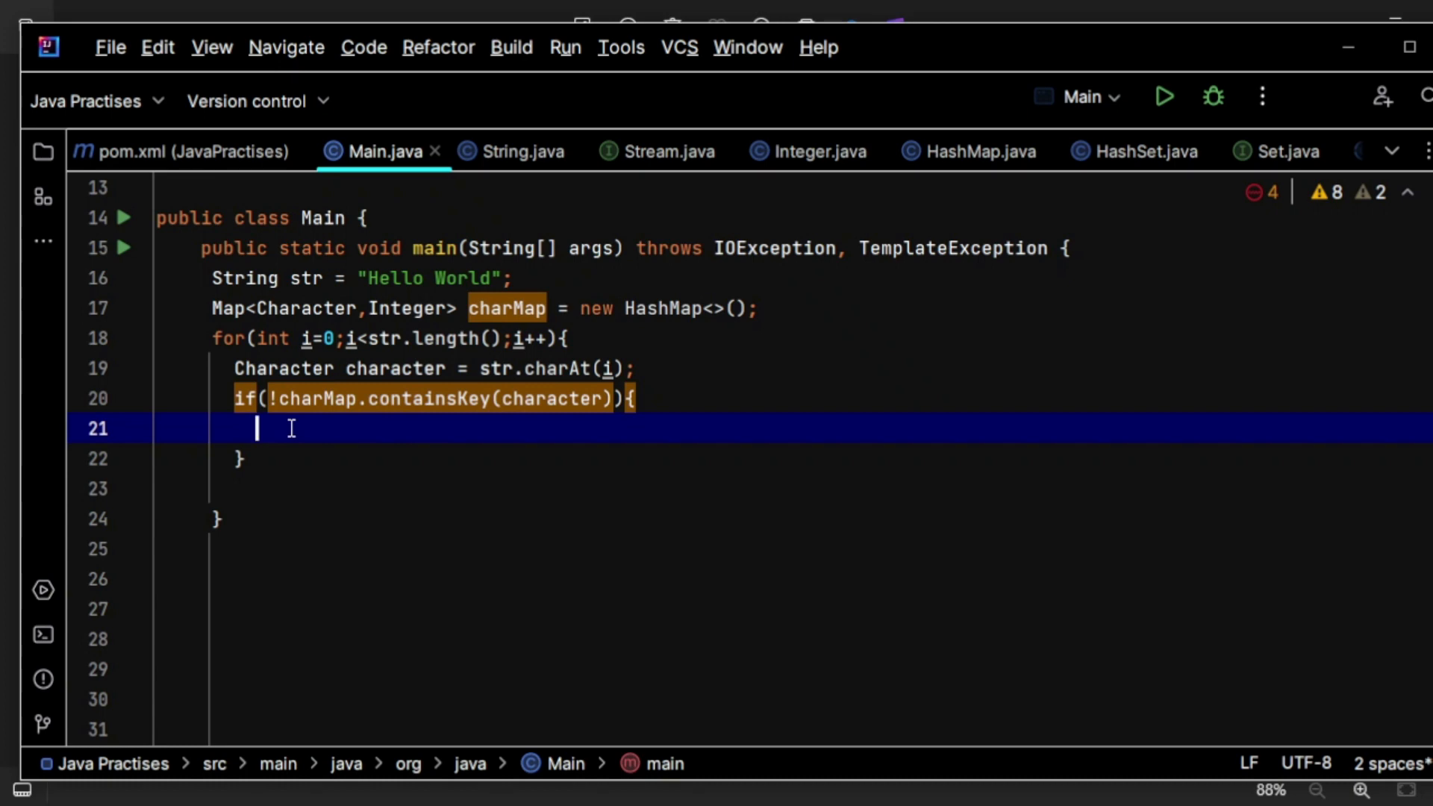
click(527, 278)
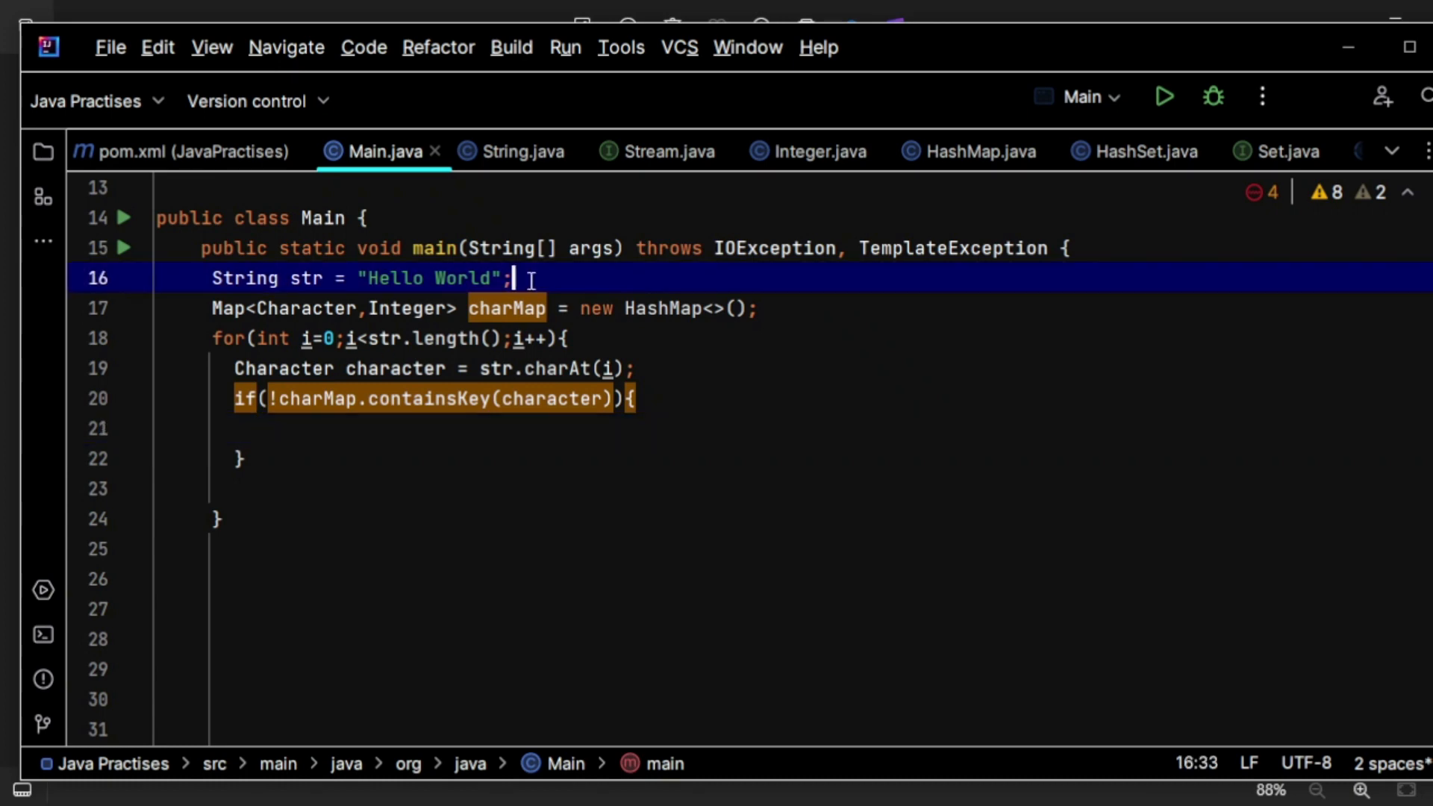
Step: Declare String unqiueStr = ""; below the Hello World string
text(String)
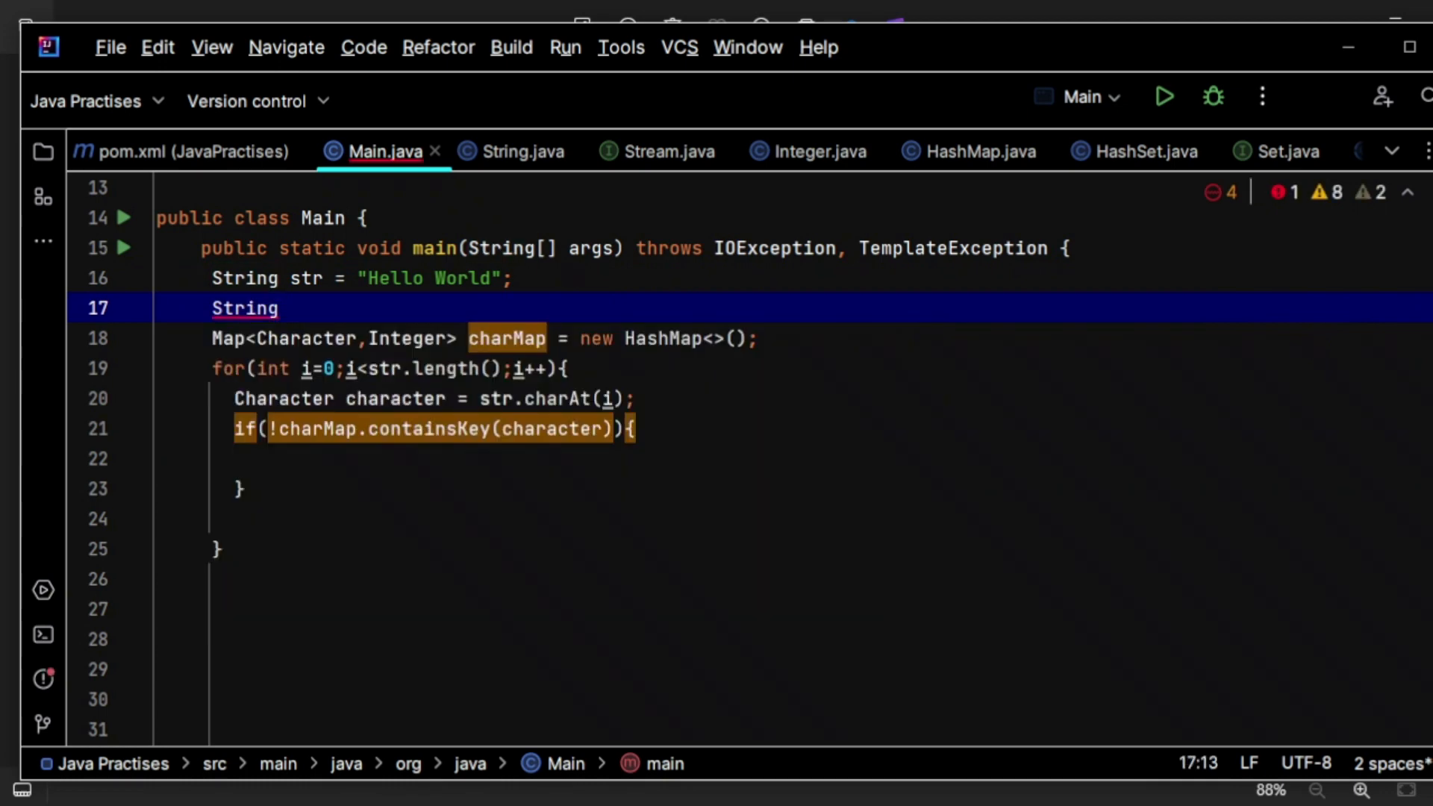
text(unqiueS)
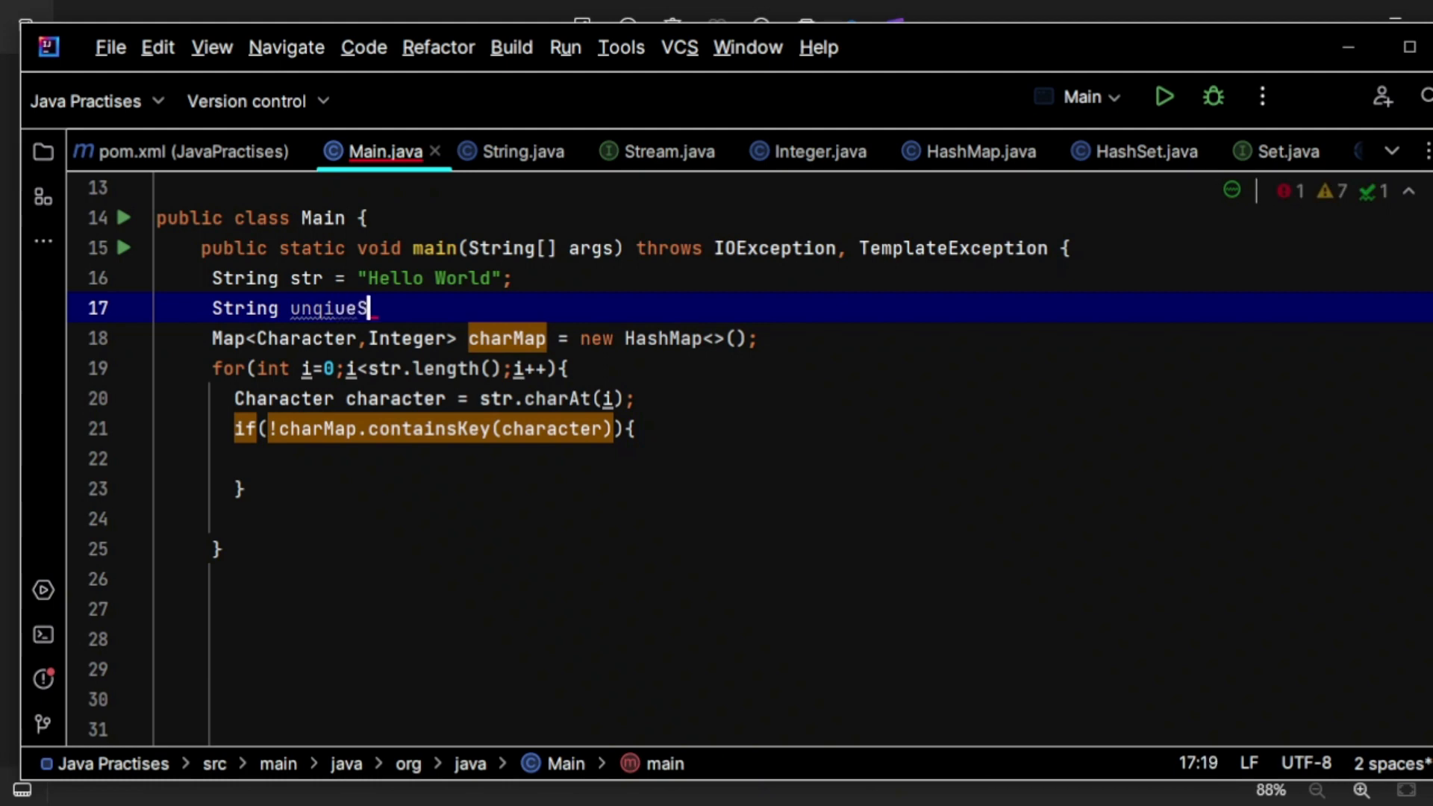
text(tr =)
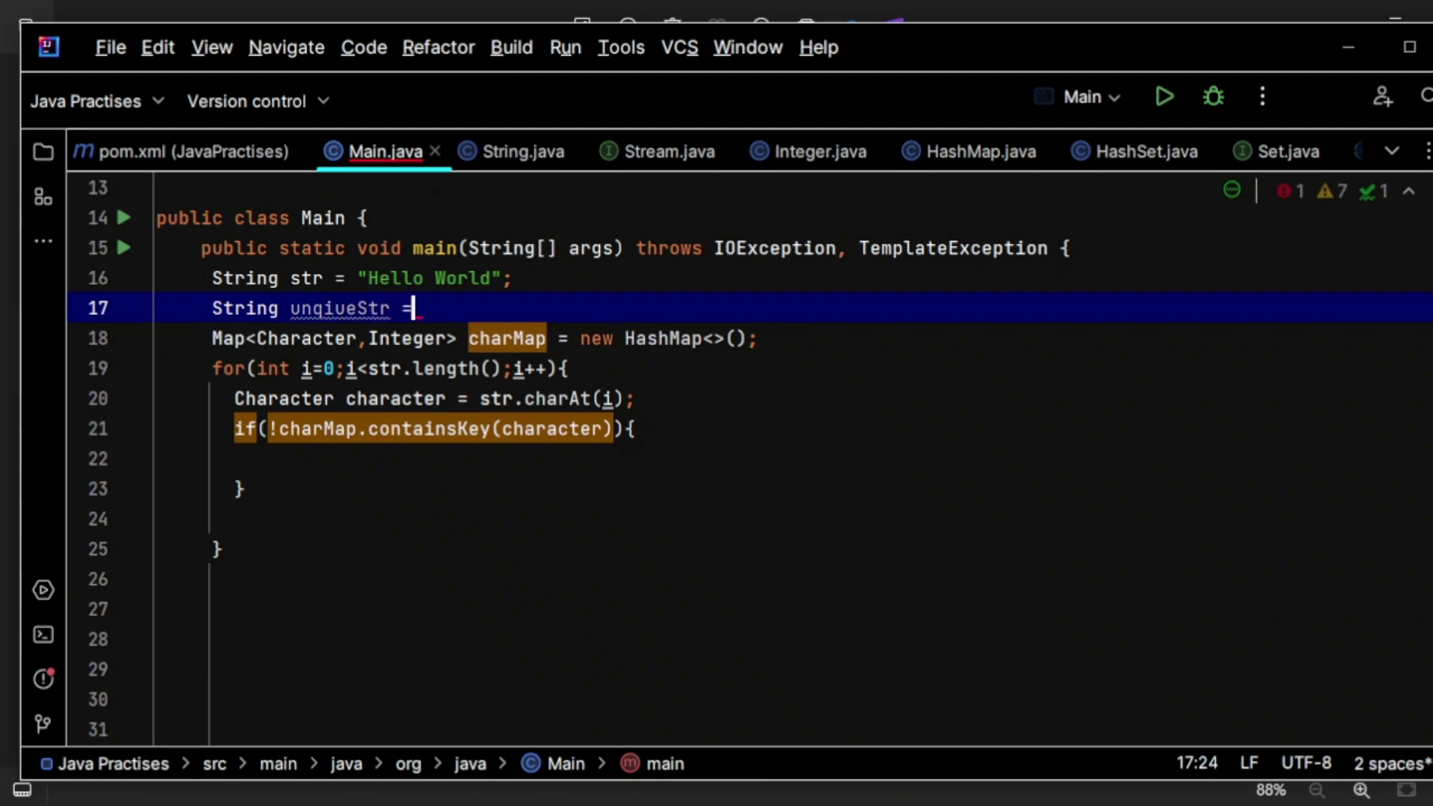
text("";)
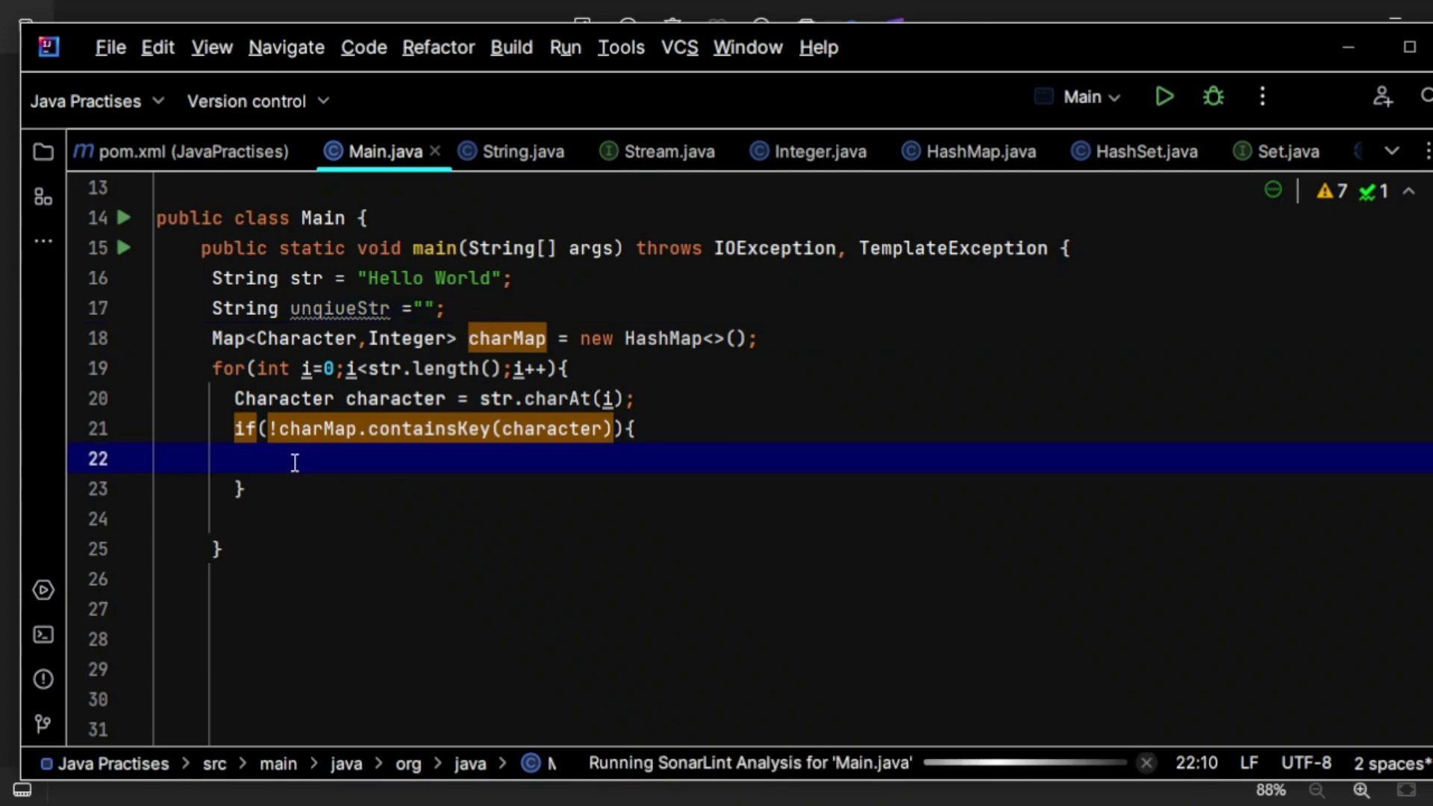
Step: Append the character with unqiueStr += character; inside the if block
text(unqiueStr +=)
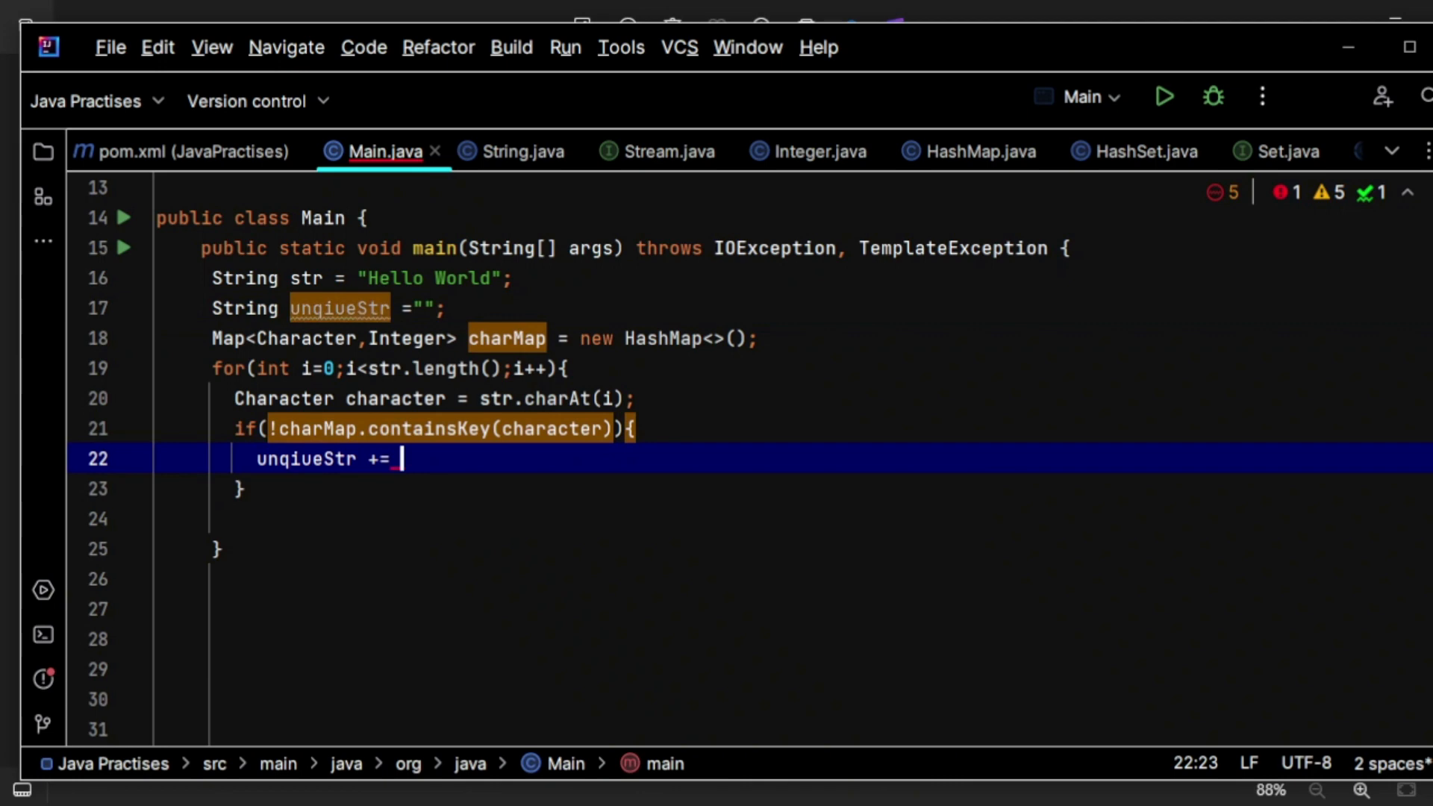
text(character;)
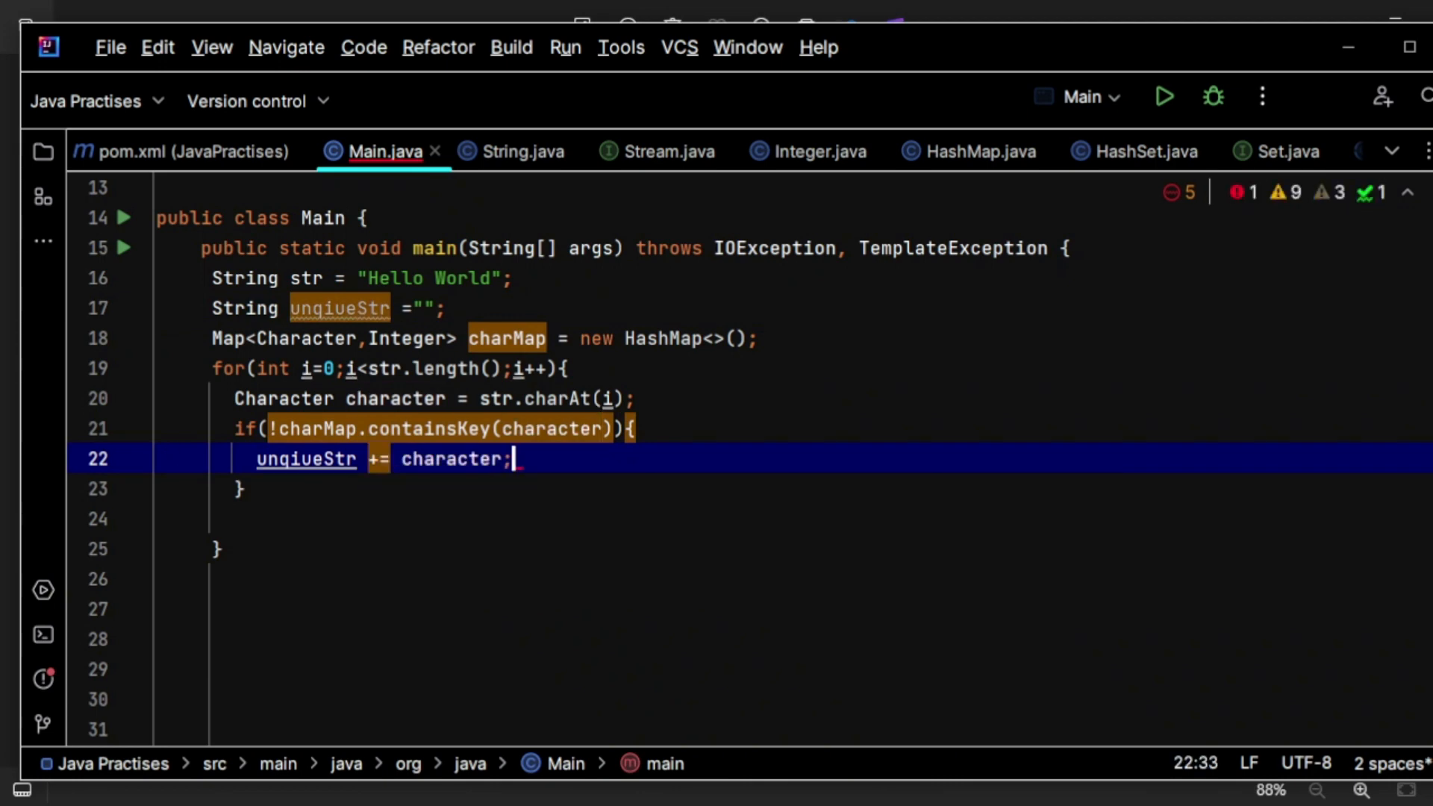
key(Enter)
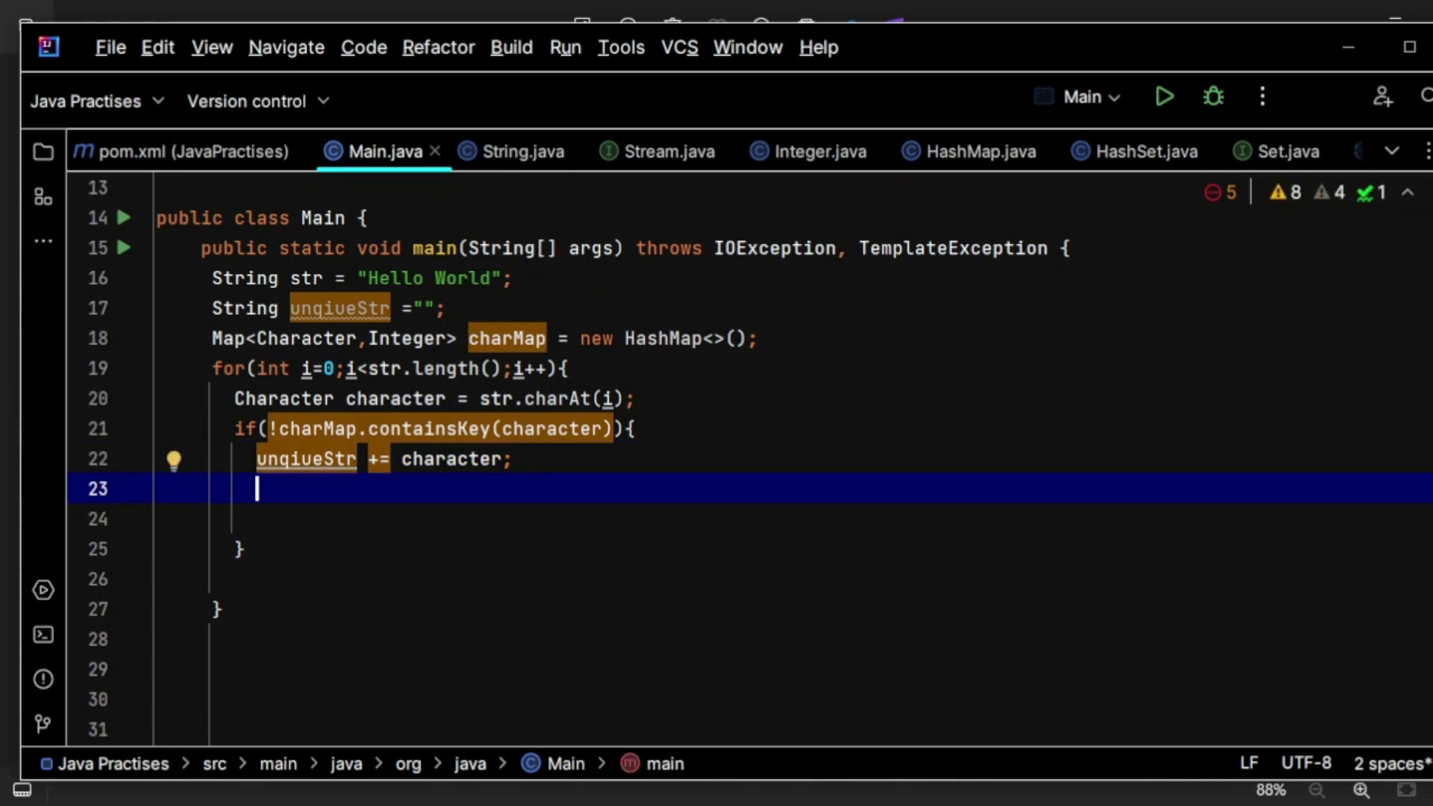
Step: Call charMap.put(character,1); in the if block to record the character
text(charMap)
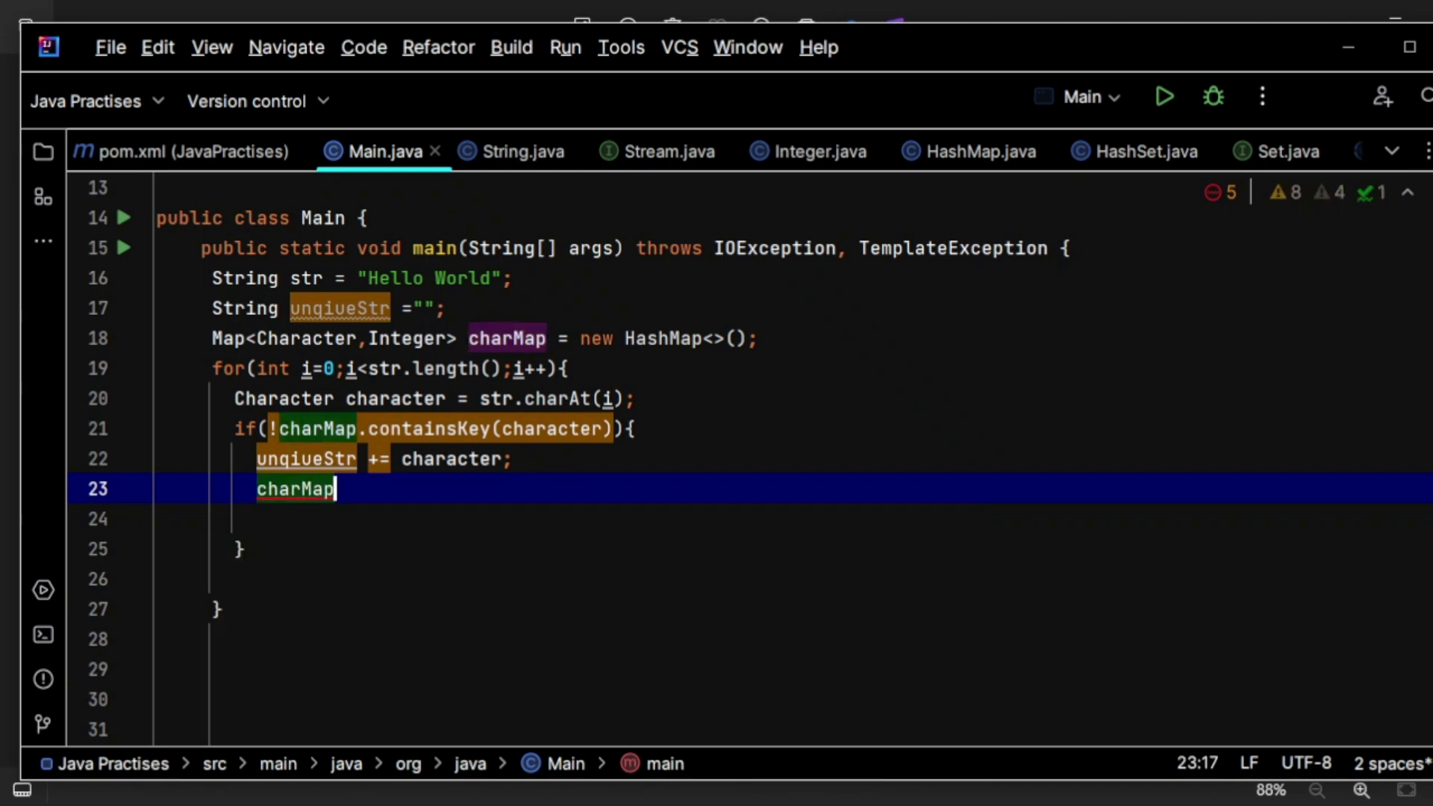
text(.put)
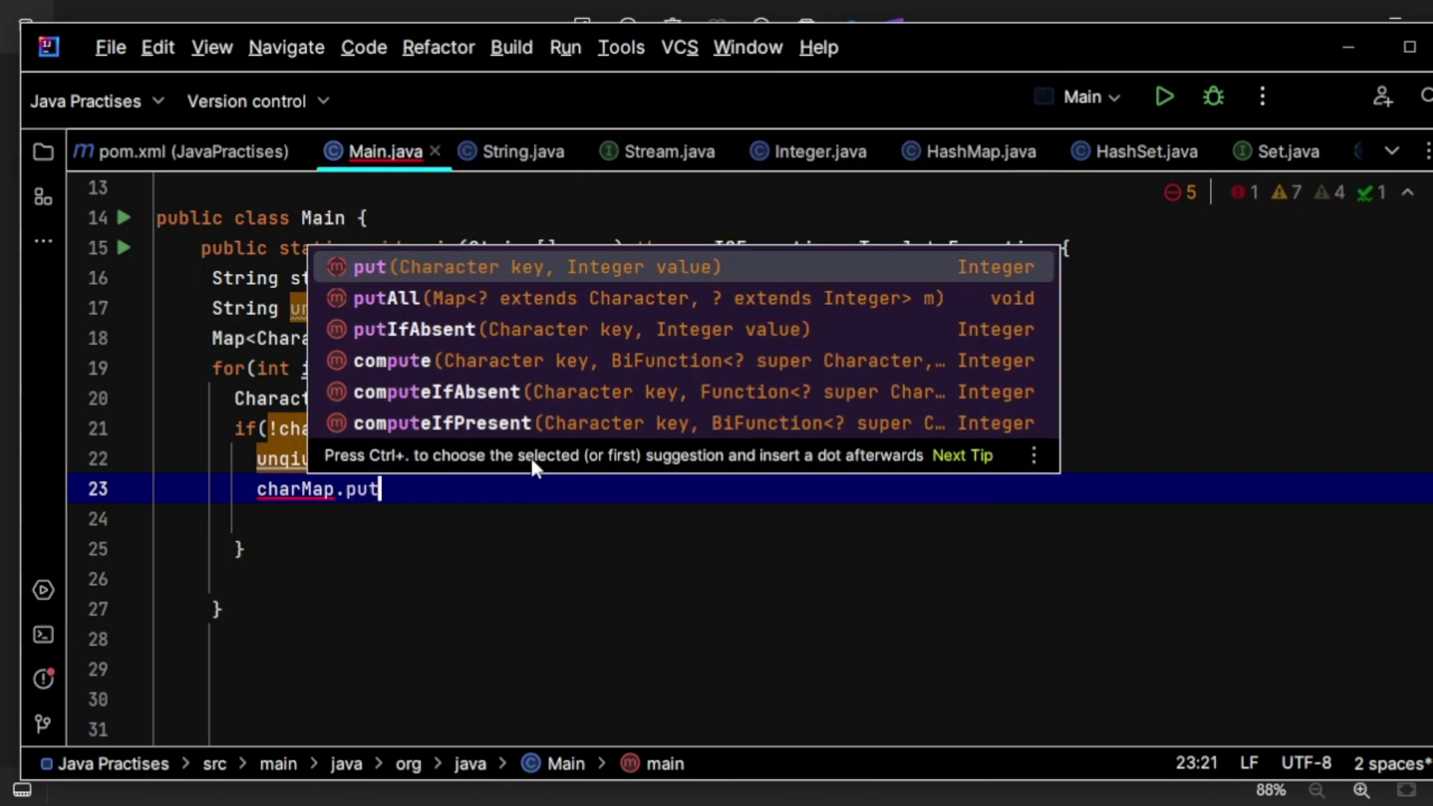
click(367, 267)
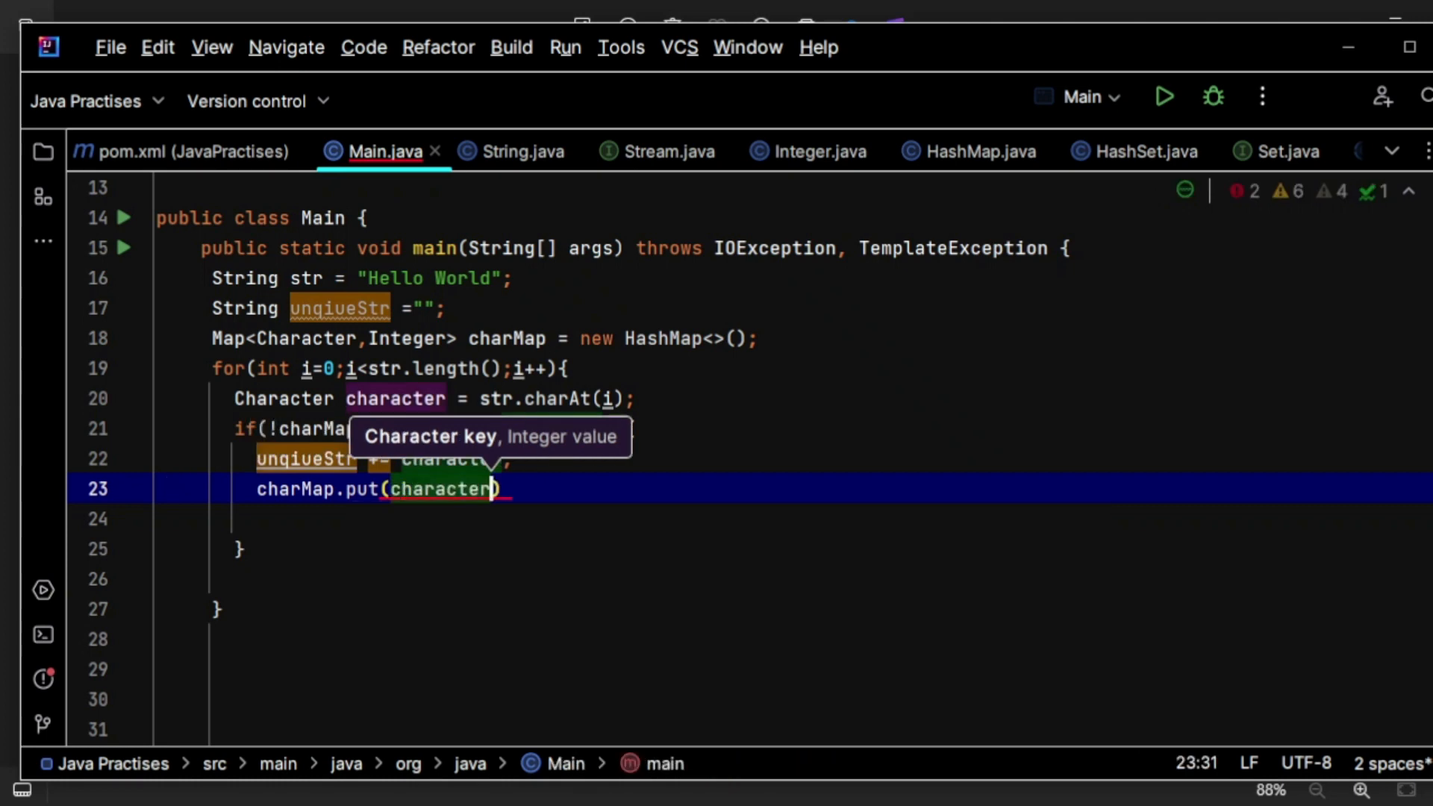
text(,1)
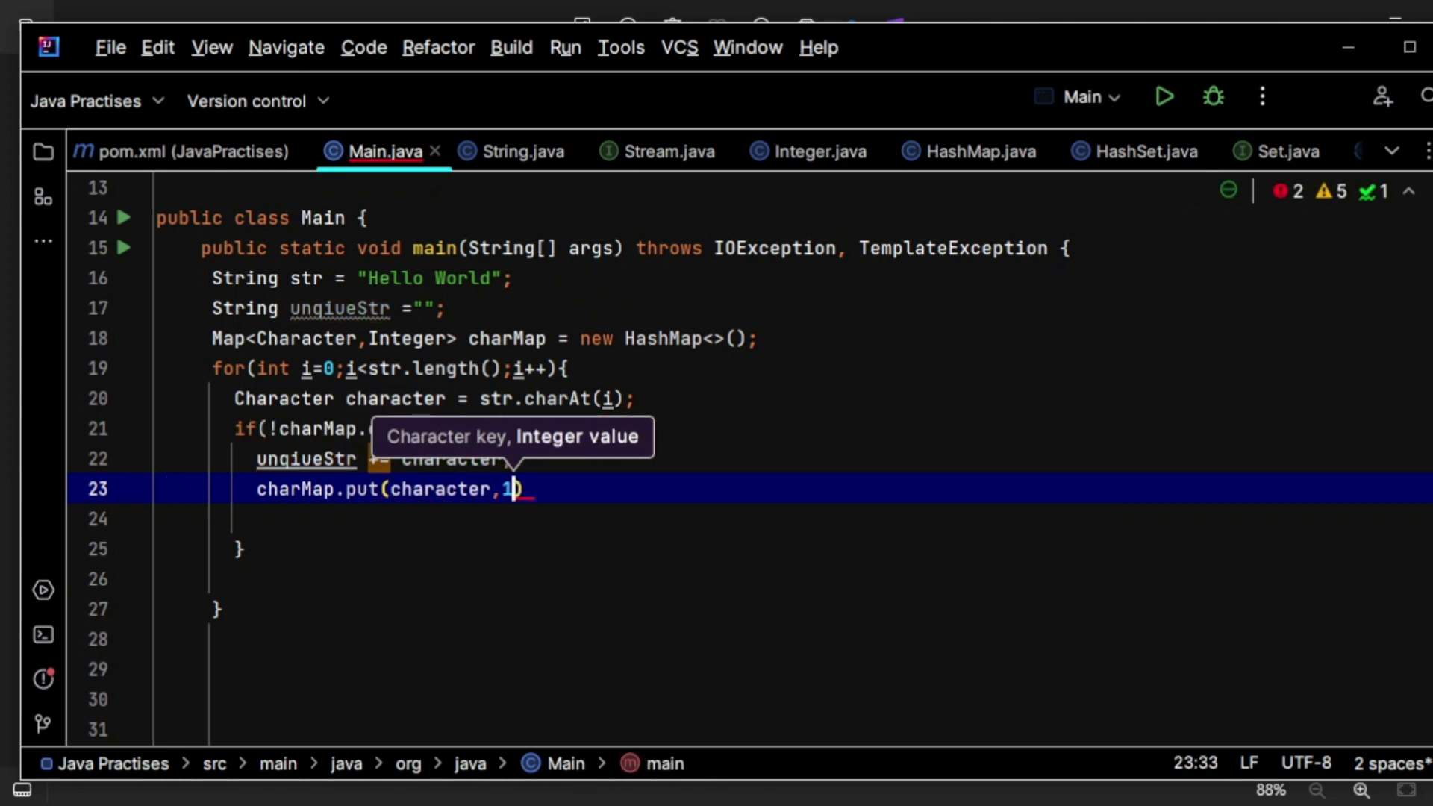
text(;)
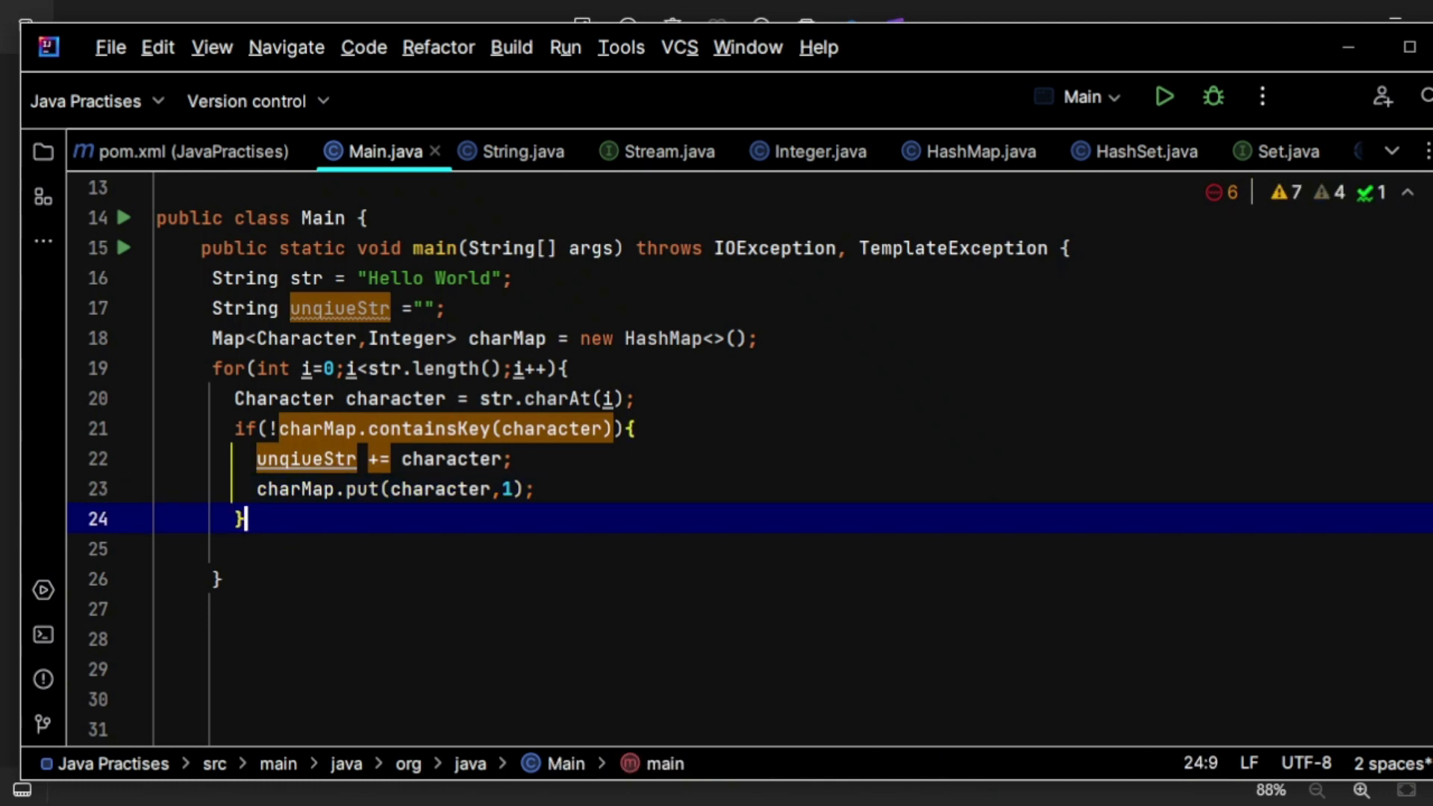
key(Enter)
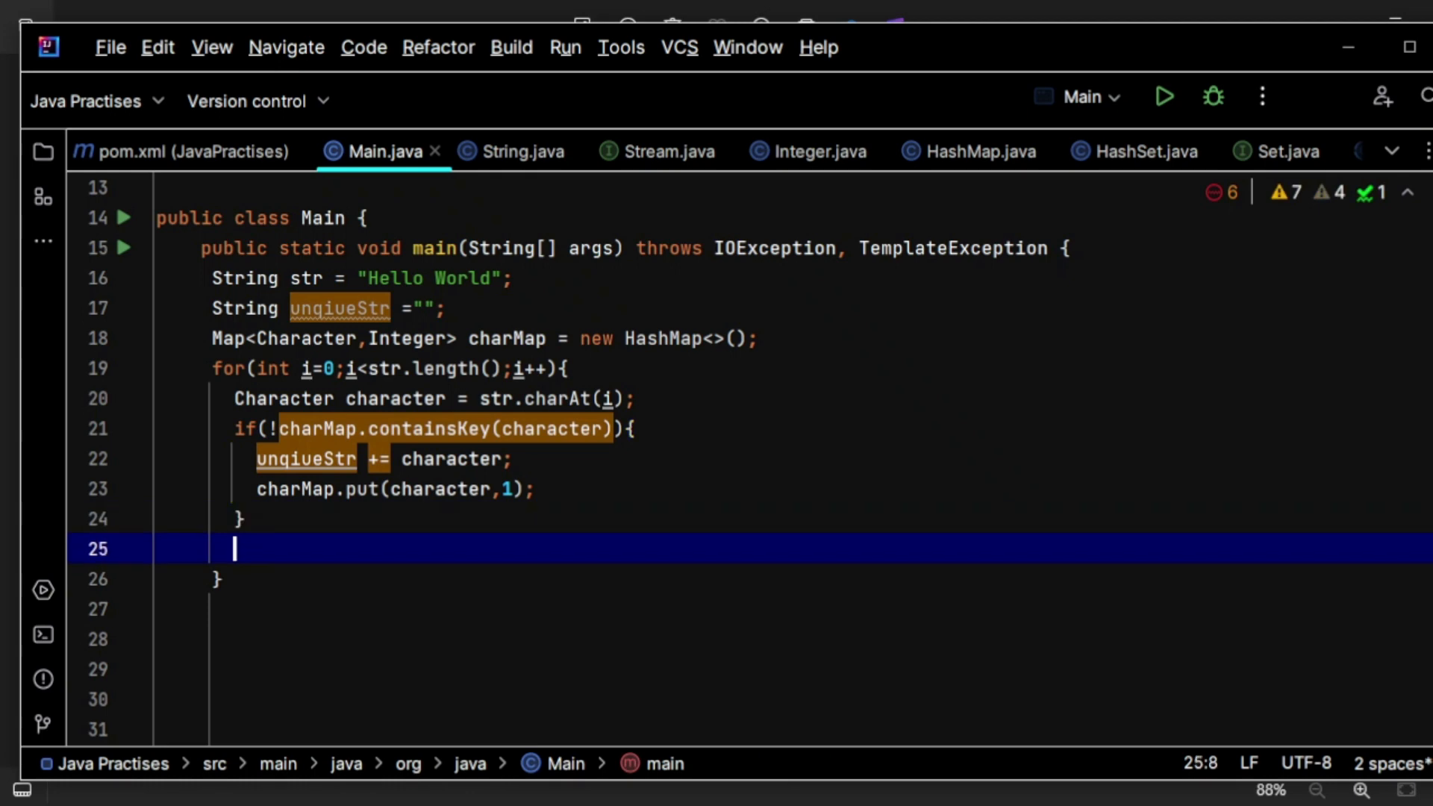
Step: Print "Unqiue String is ......."+unqiueStr with System.out.println after the loop
text(so)
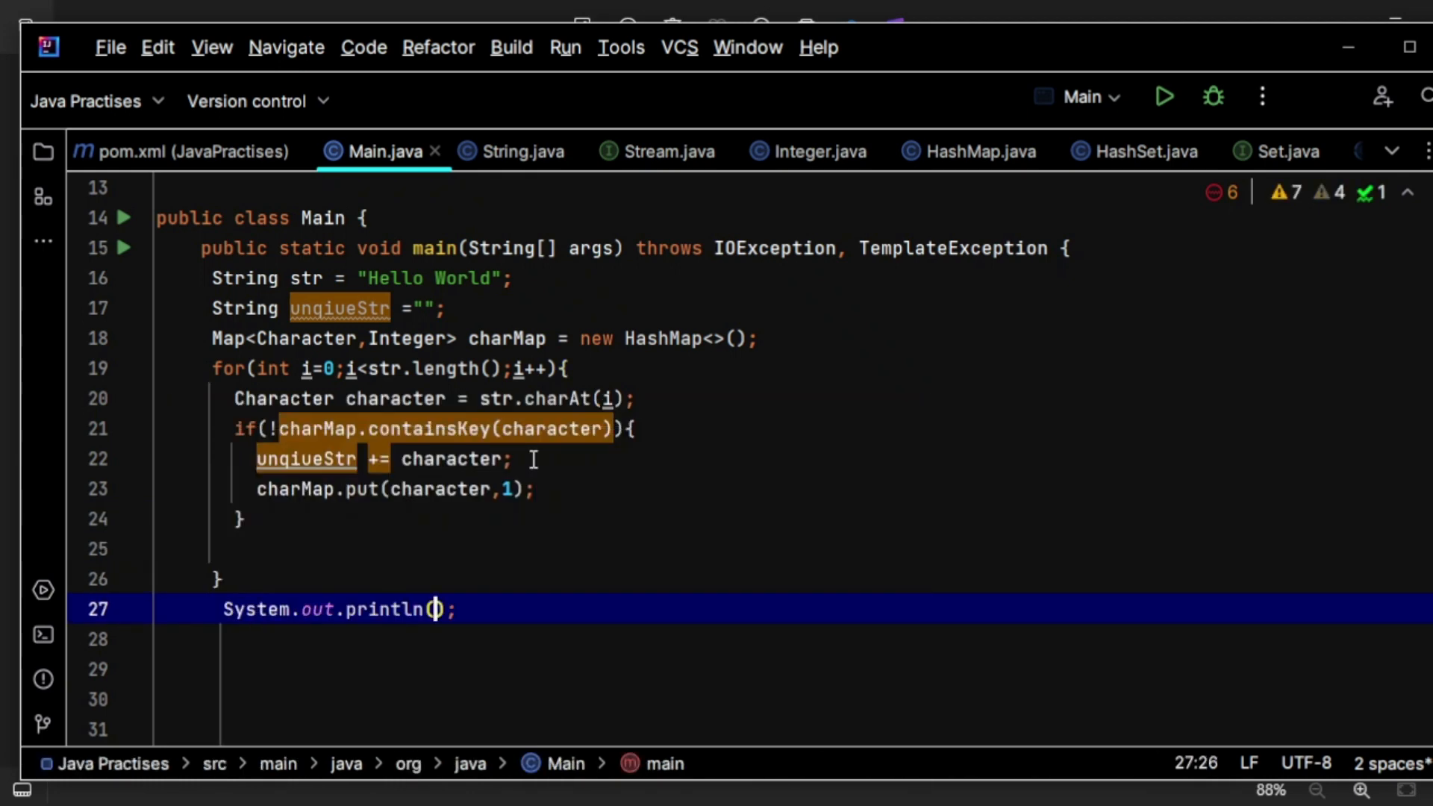
text("Unqi")
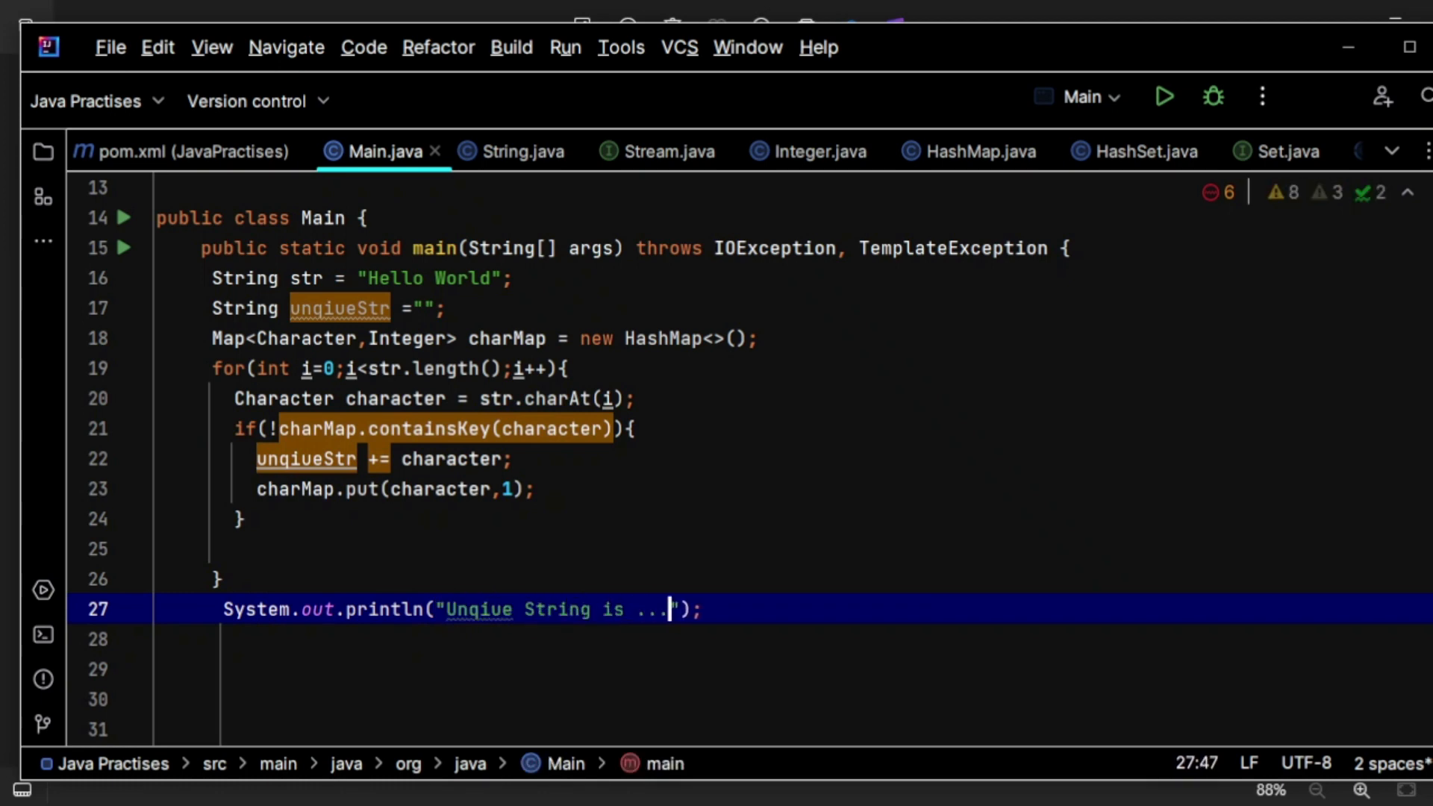
text(....+)
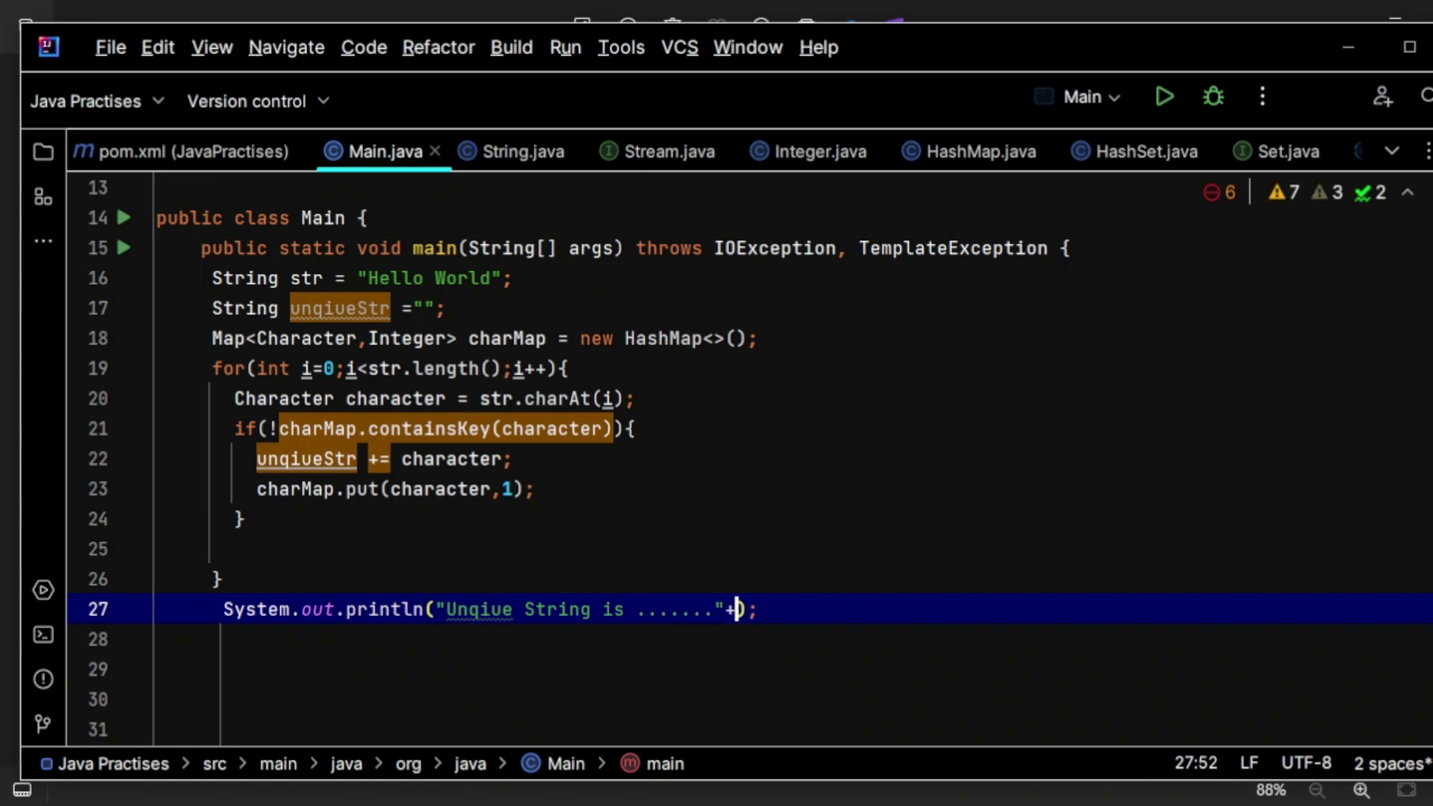
text(unqiueStr)
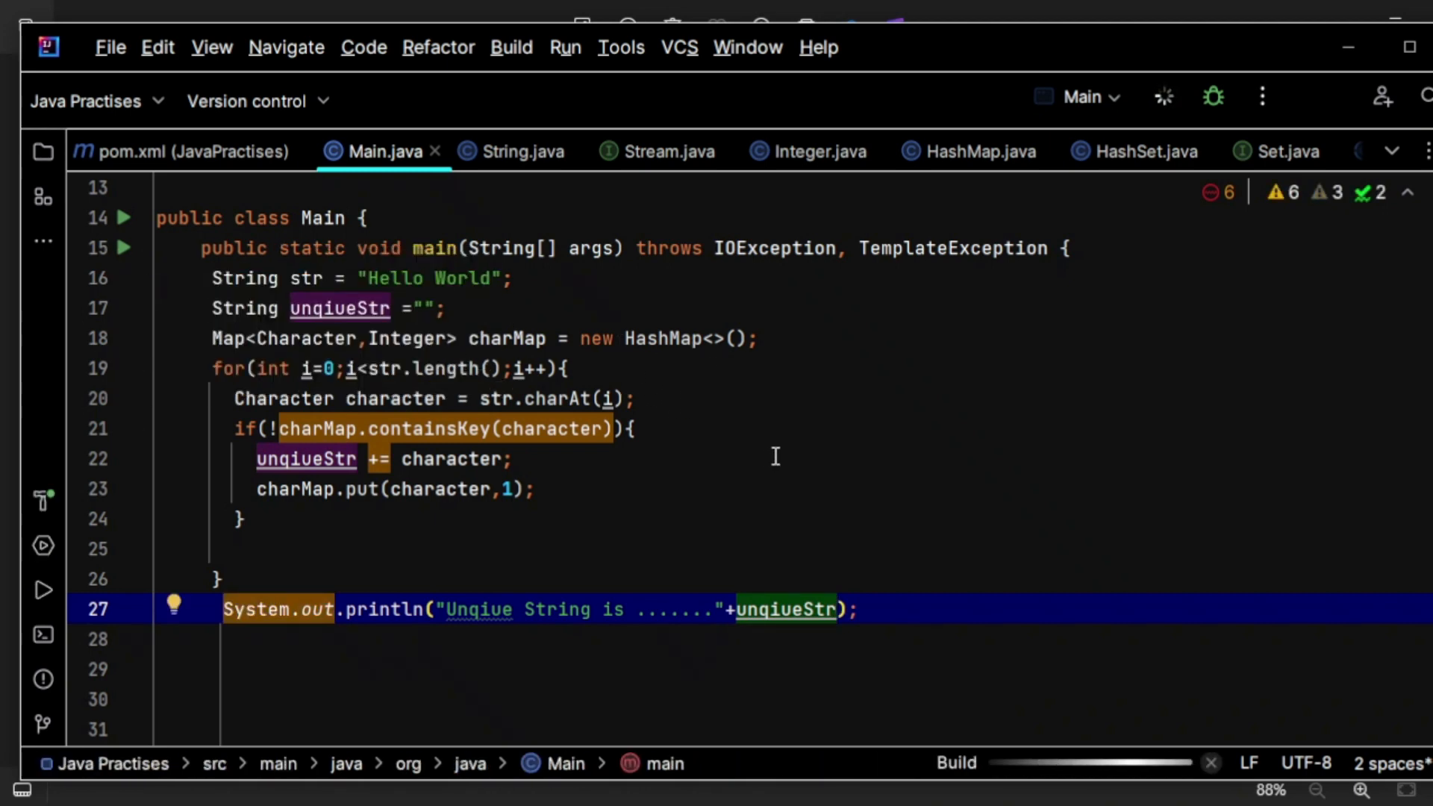
mouse_move(747, 466)
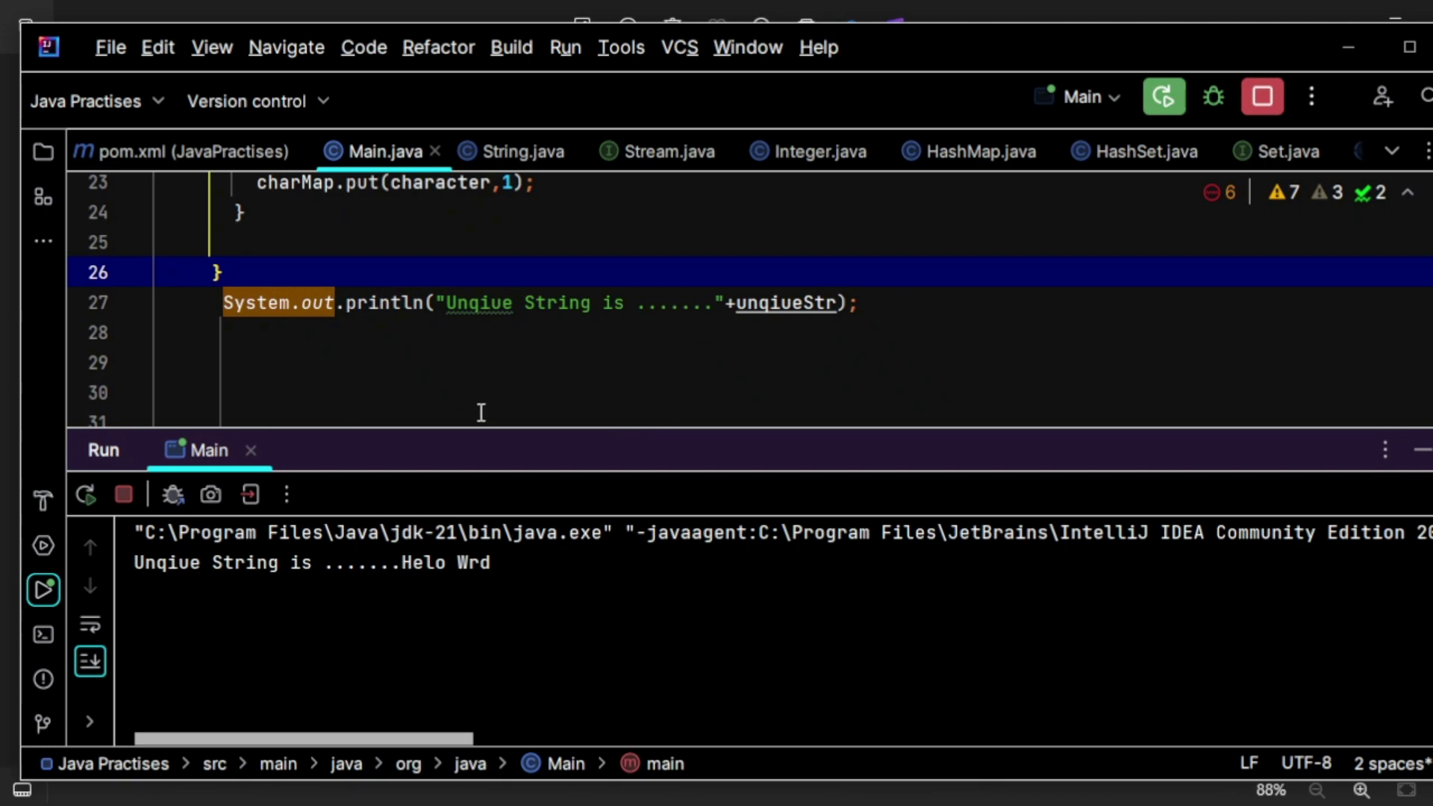
Step: Run Main so the console shows Unqiue String is .......Helo Wrd
click(1164, 95)
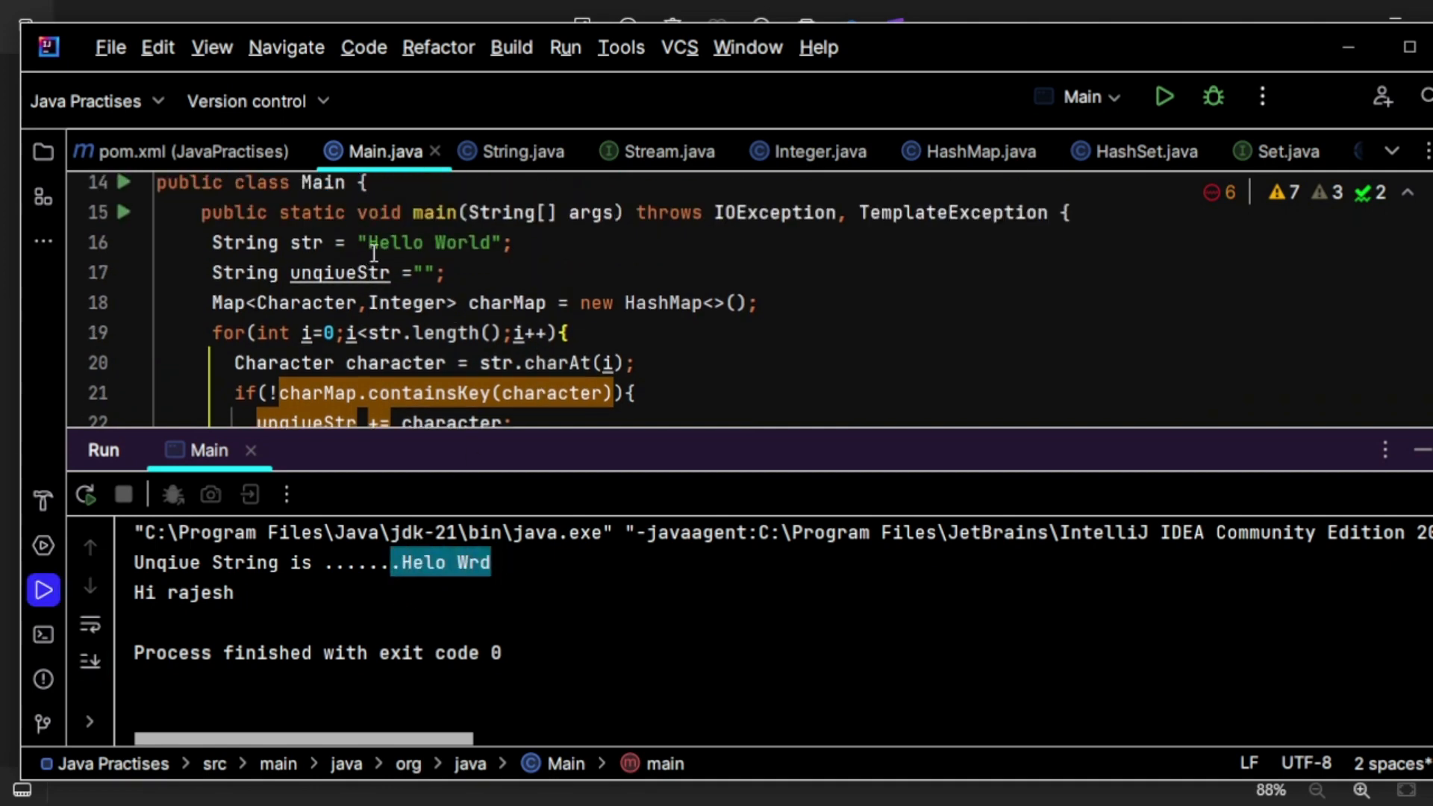
mouse_move(439, 570)
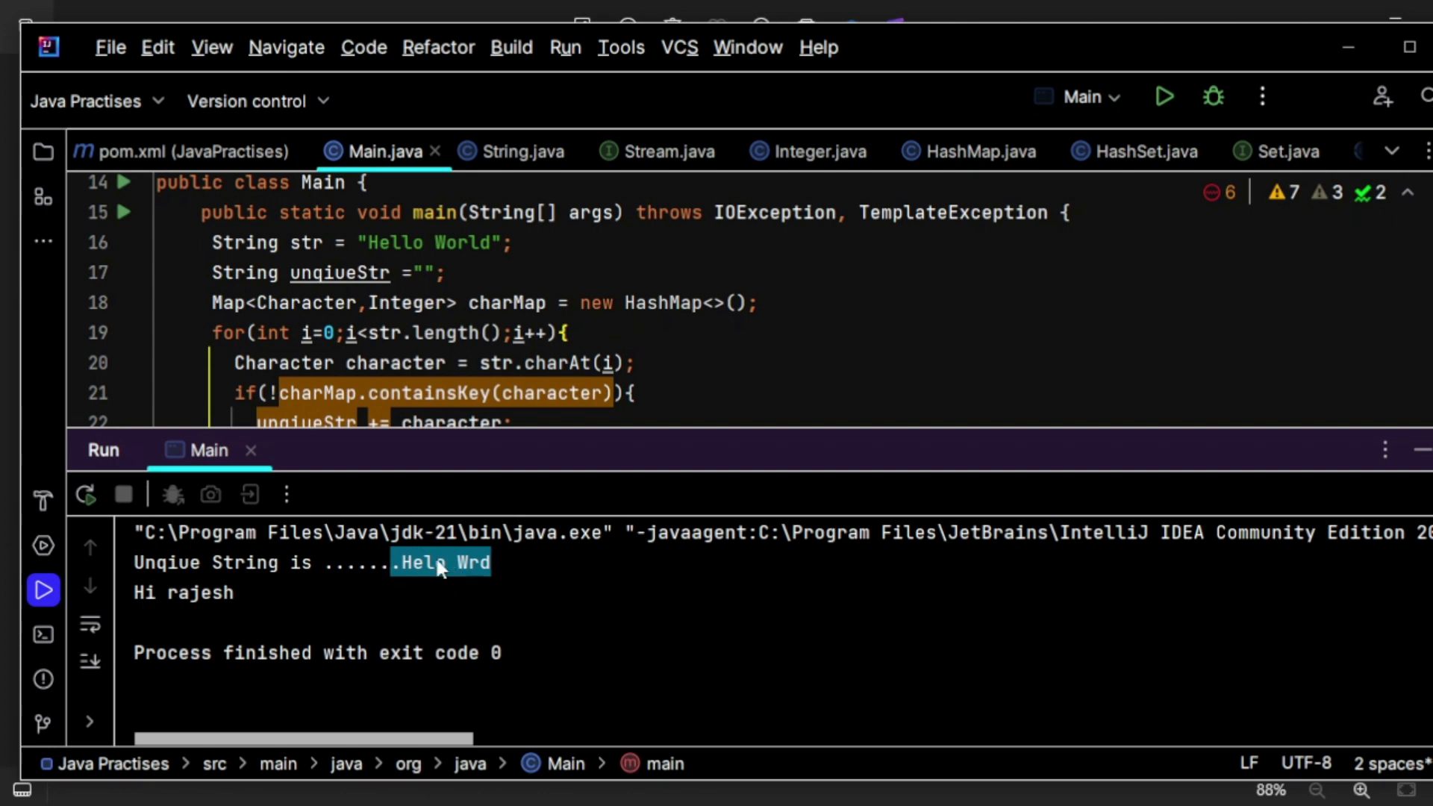
mouse_move(510, 392)
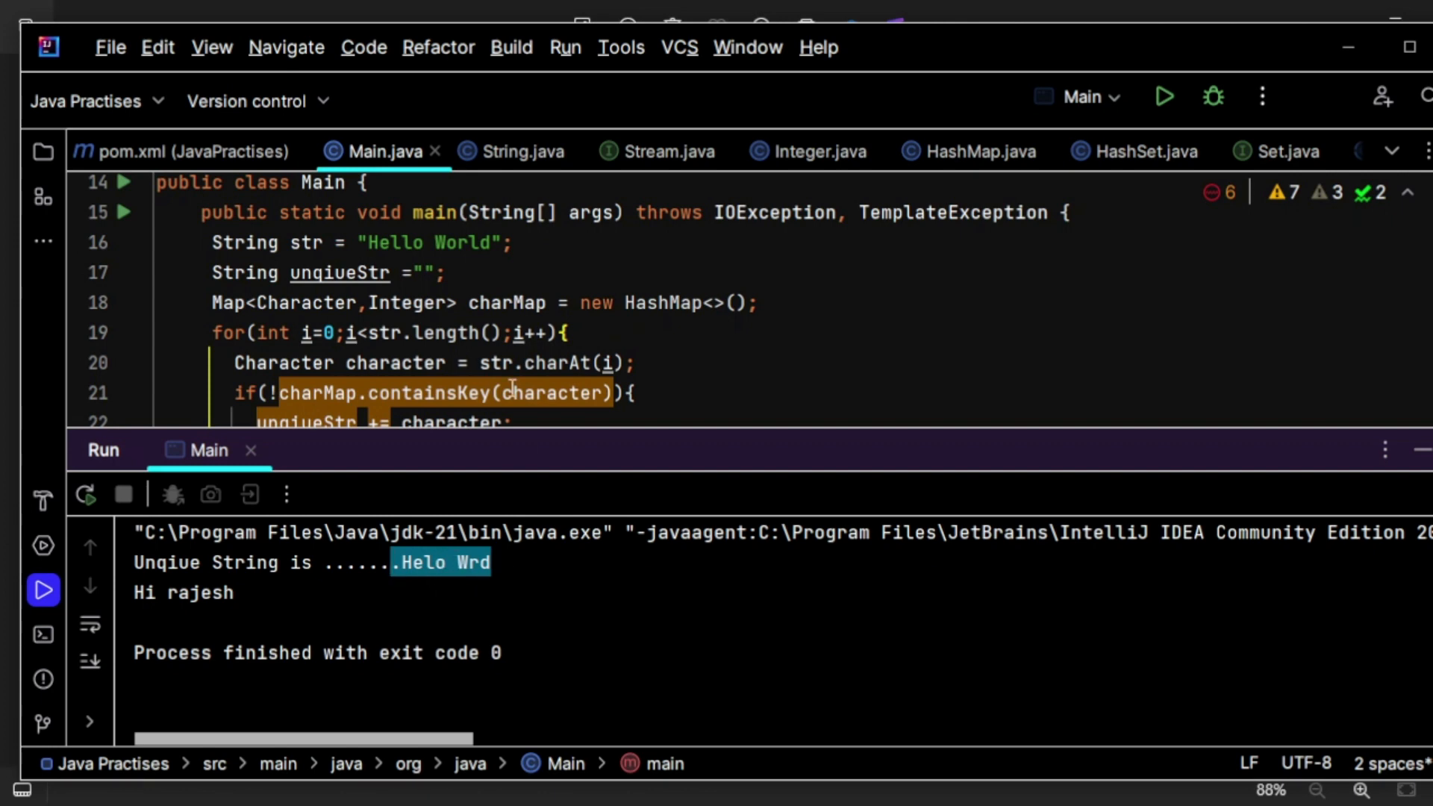
mouse_move(484, 585)
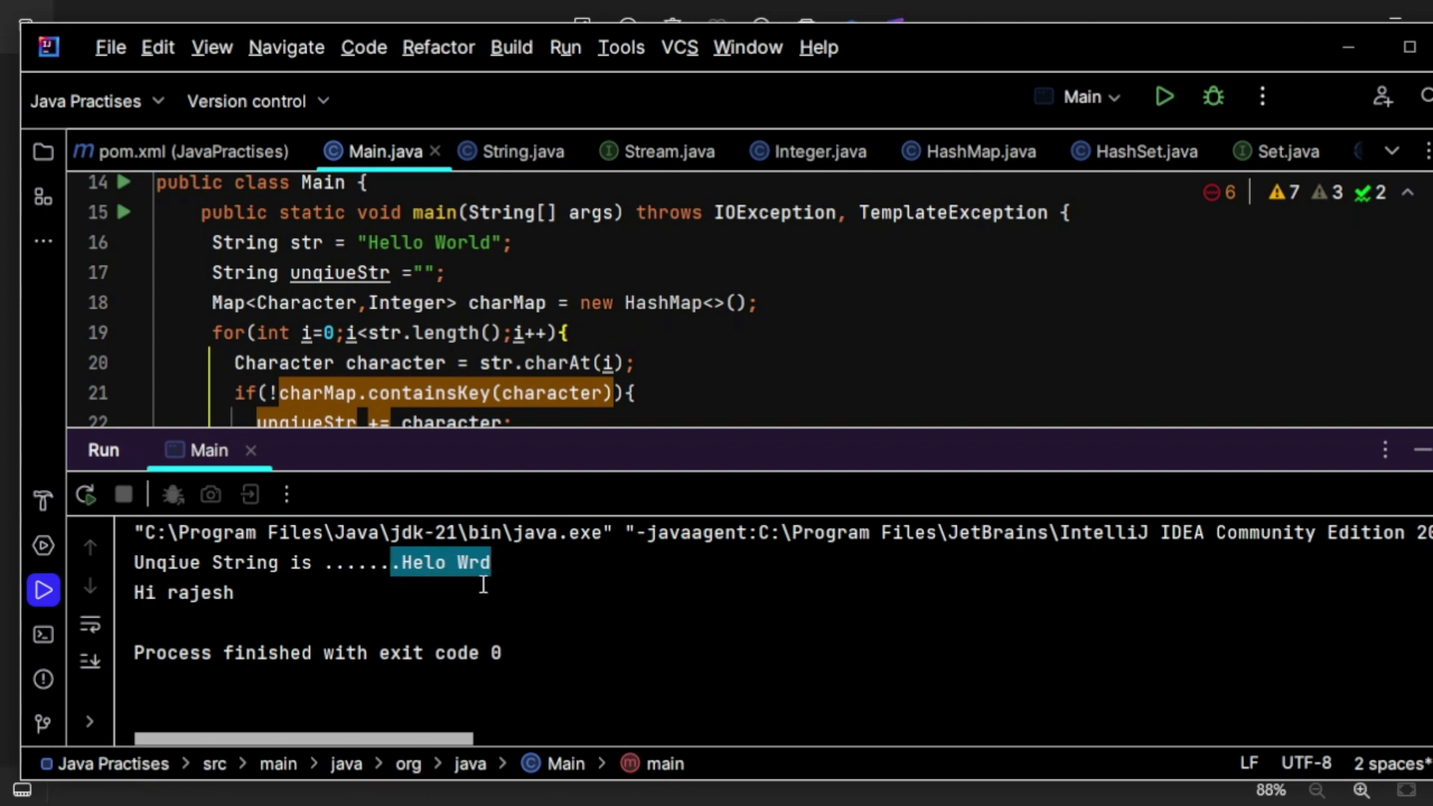
mouse_move(1428, 448)
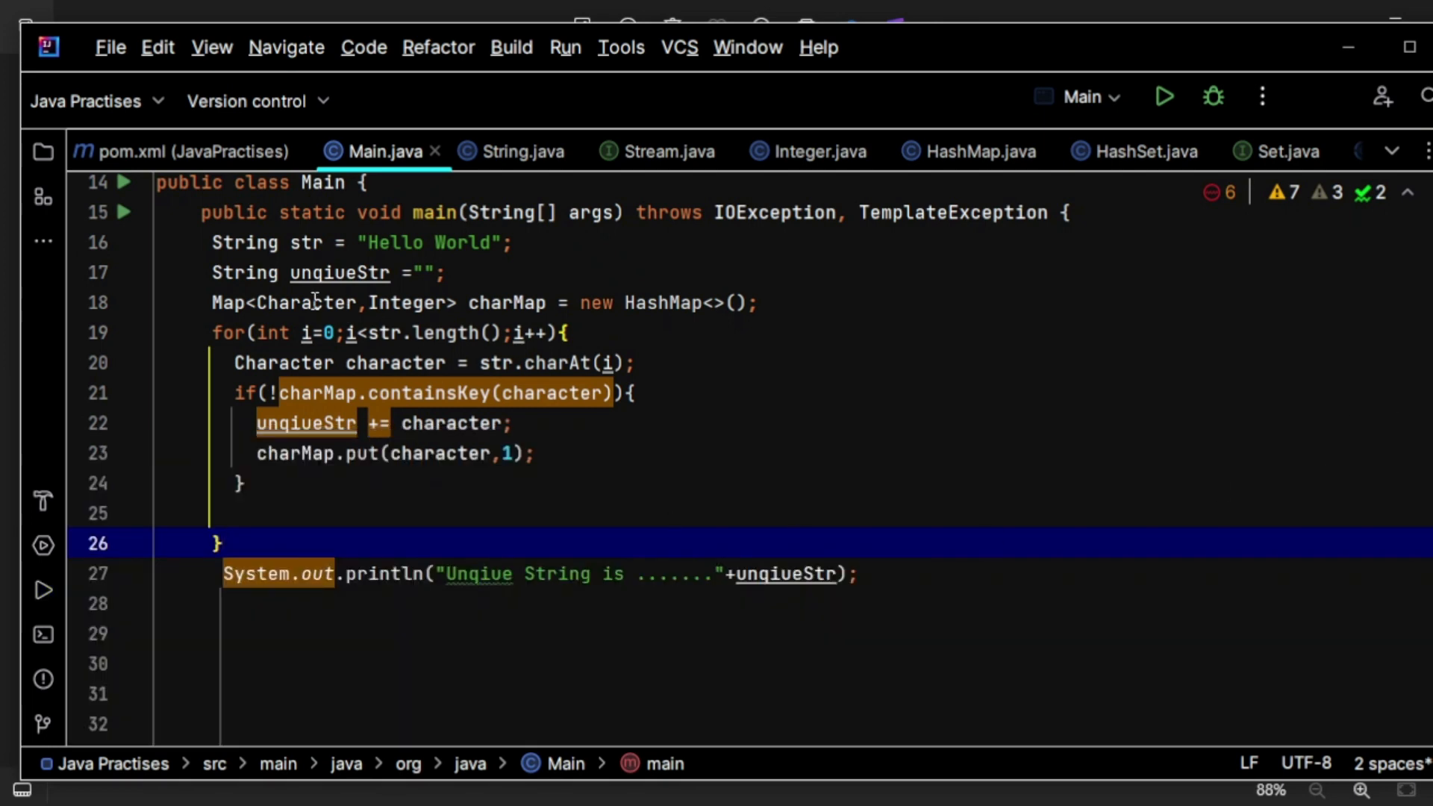
Step: Return to the editor at the charMap HashMap declaration, hiding the run output
click(714, 302)
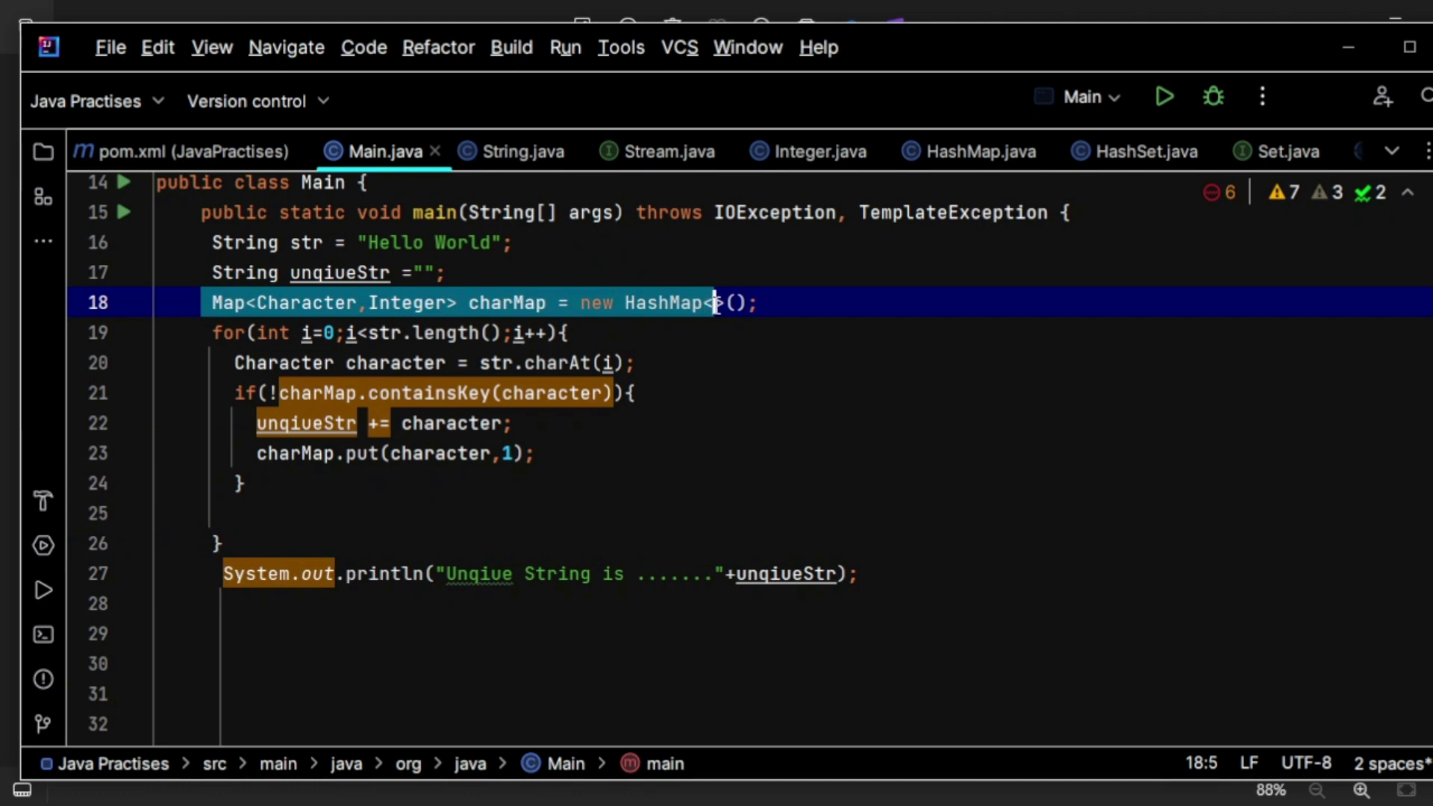